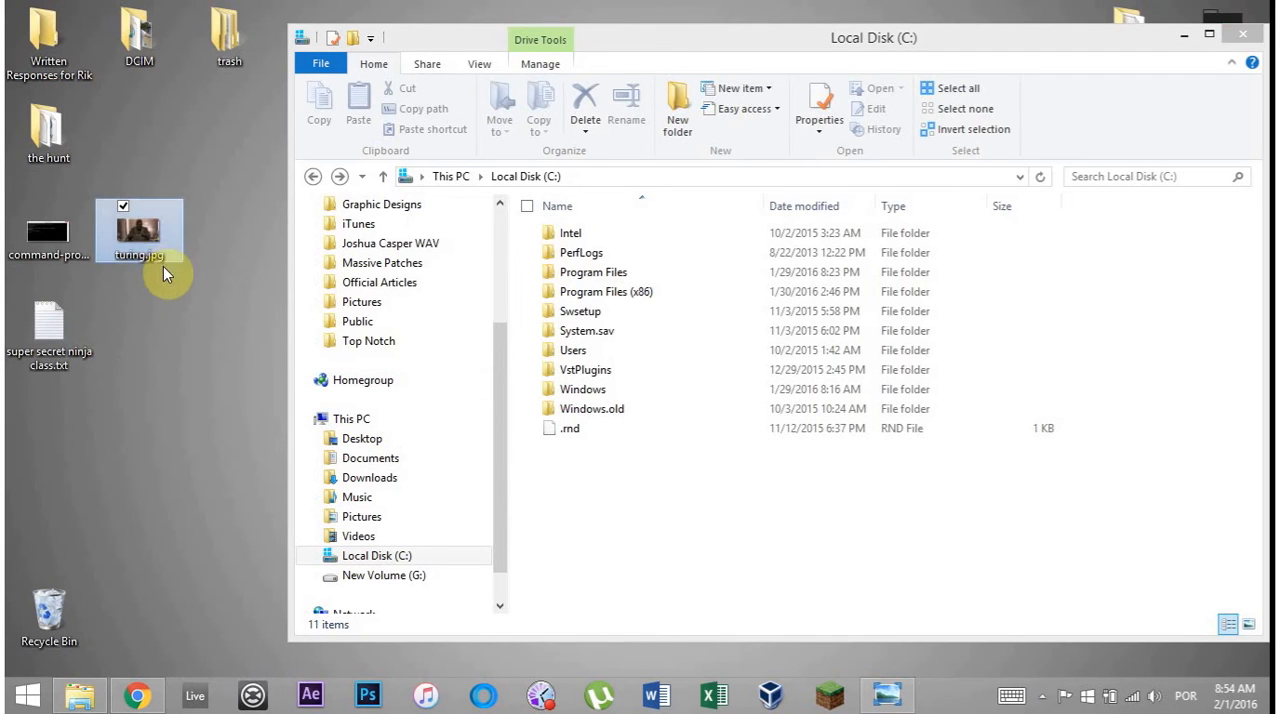
mouse_move(48, 315)
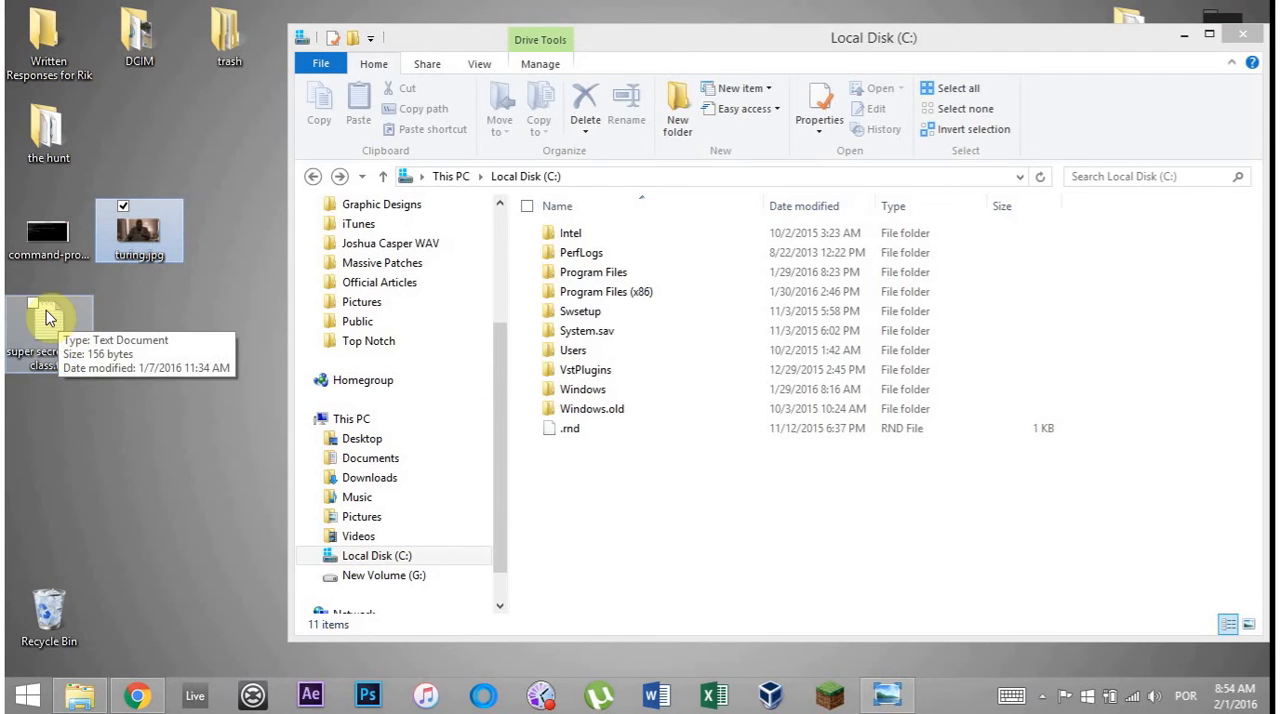
mouse_move(139, 230)
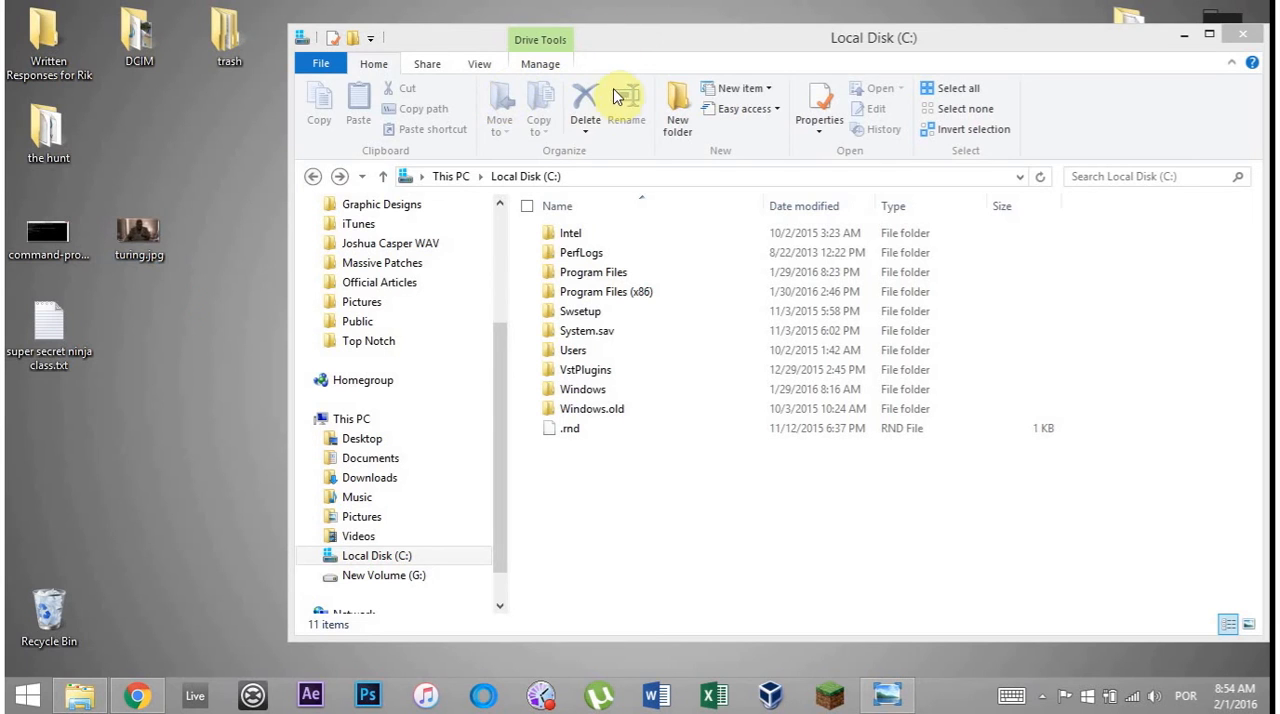
Step: Move turing.jpg from the desktop into the root of C:, granting administrator permission
click(138, 230)
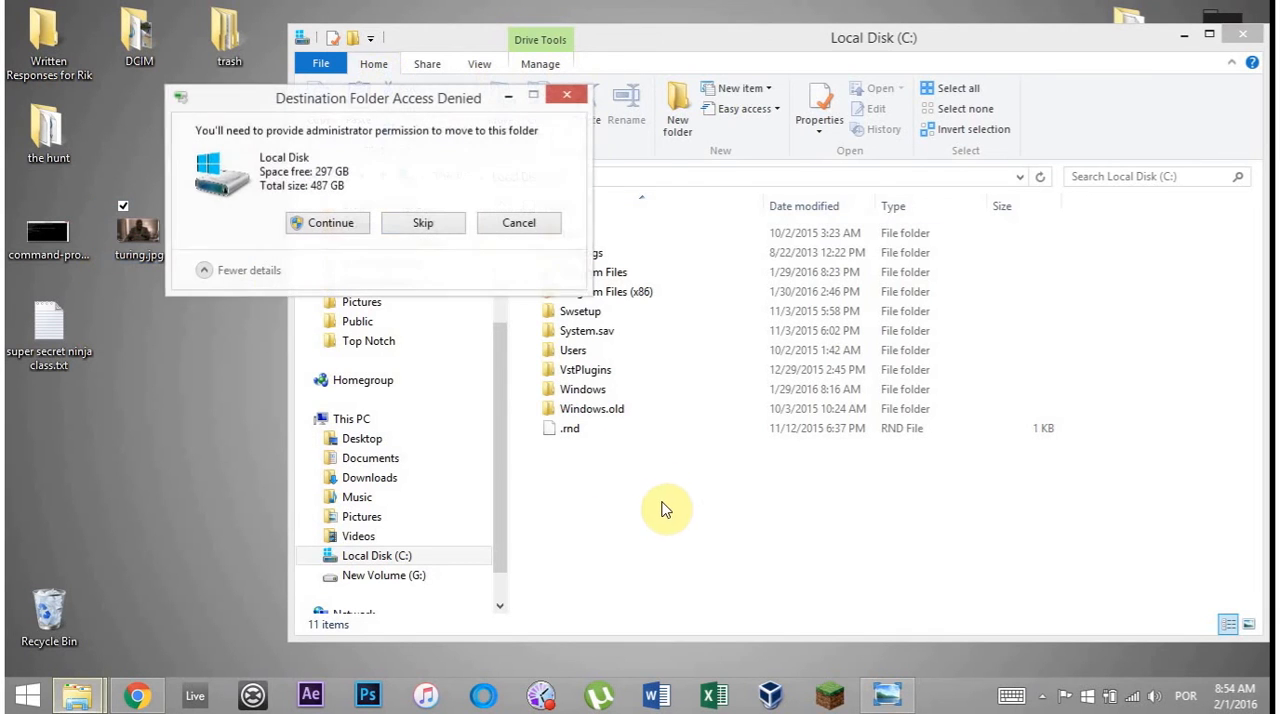
click(328, 222)
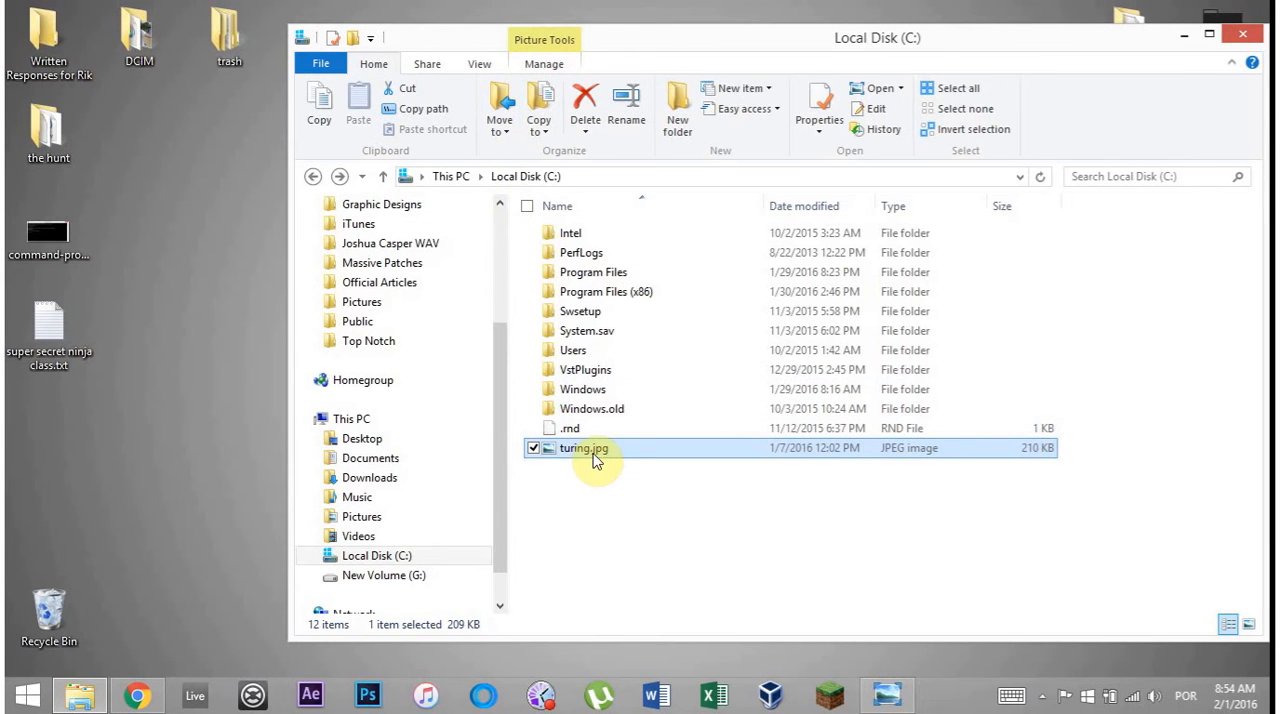
drag(585, 448, 140, 230)
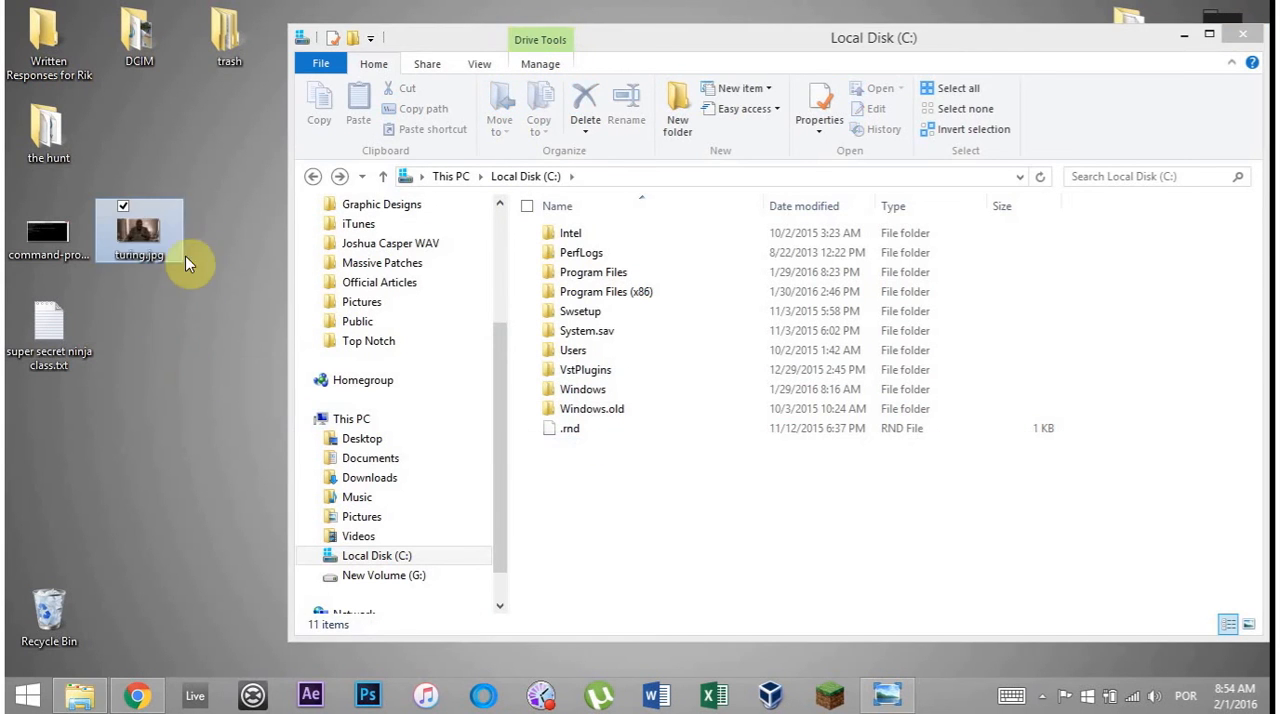
mouse_move(138, 230)
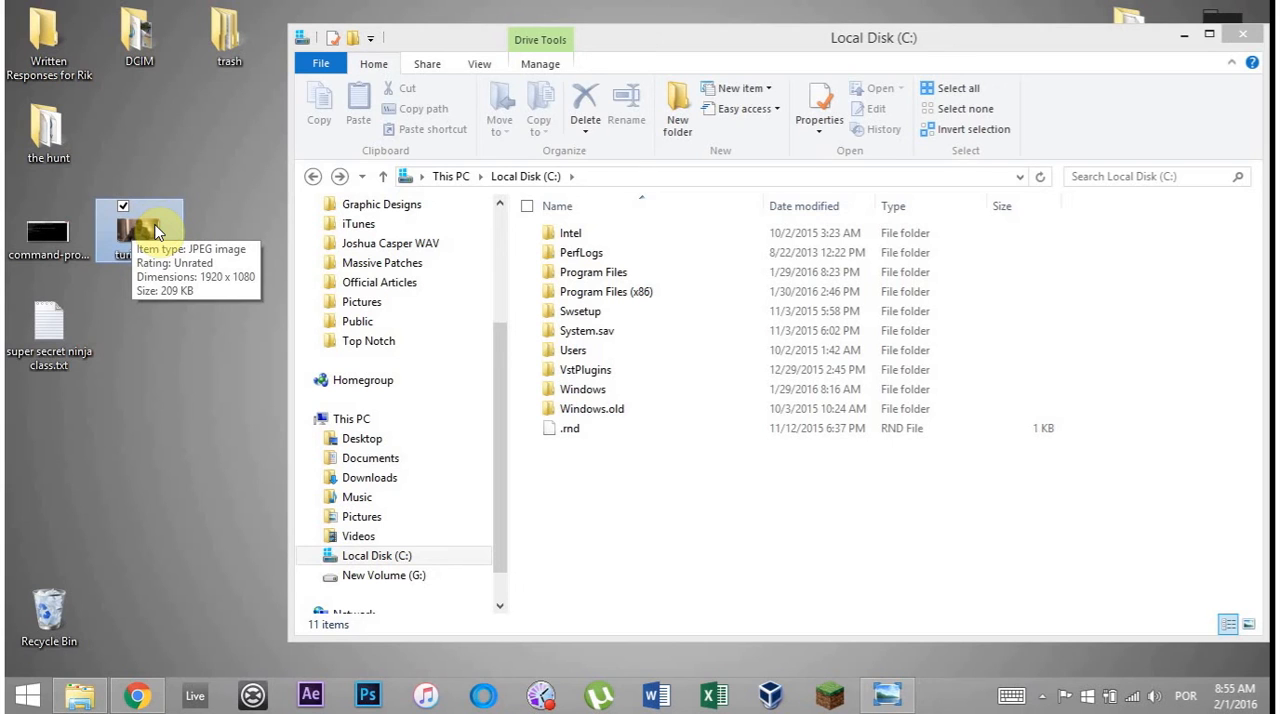
mouse_move(127, 370)
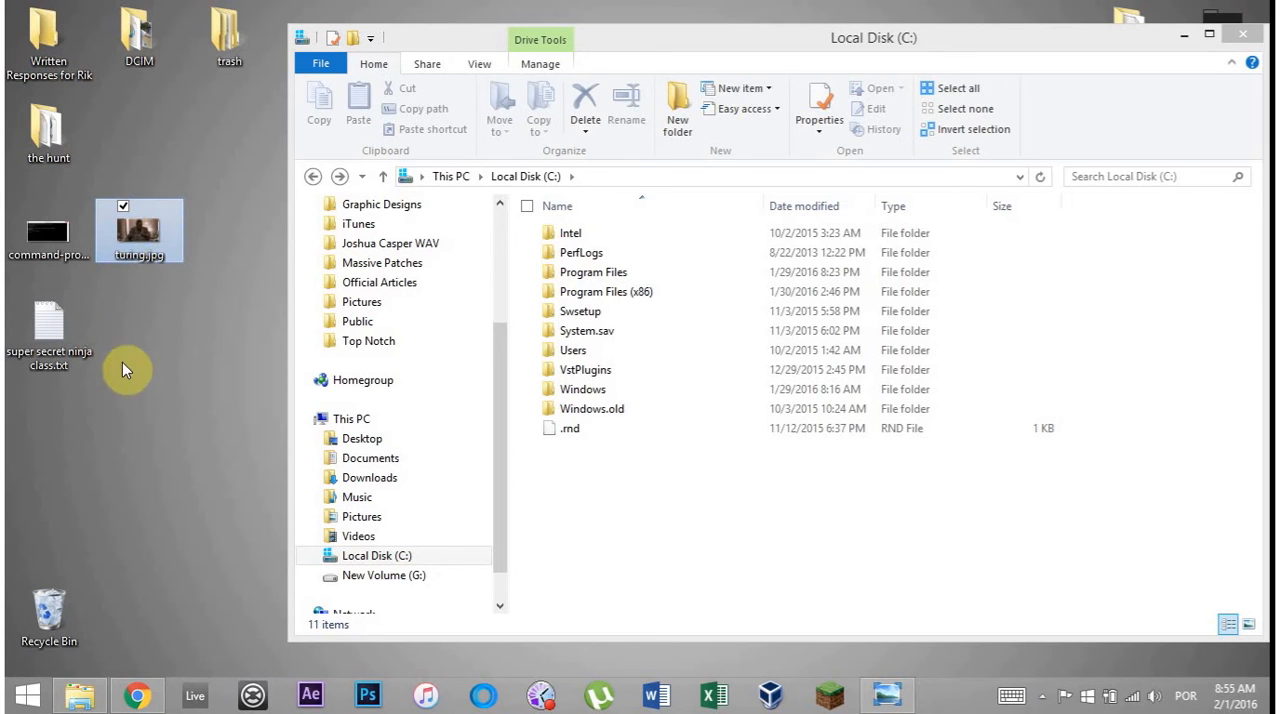
mouse_move(90, 345)
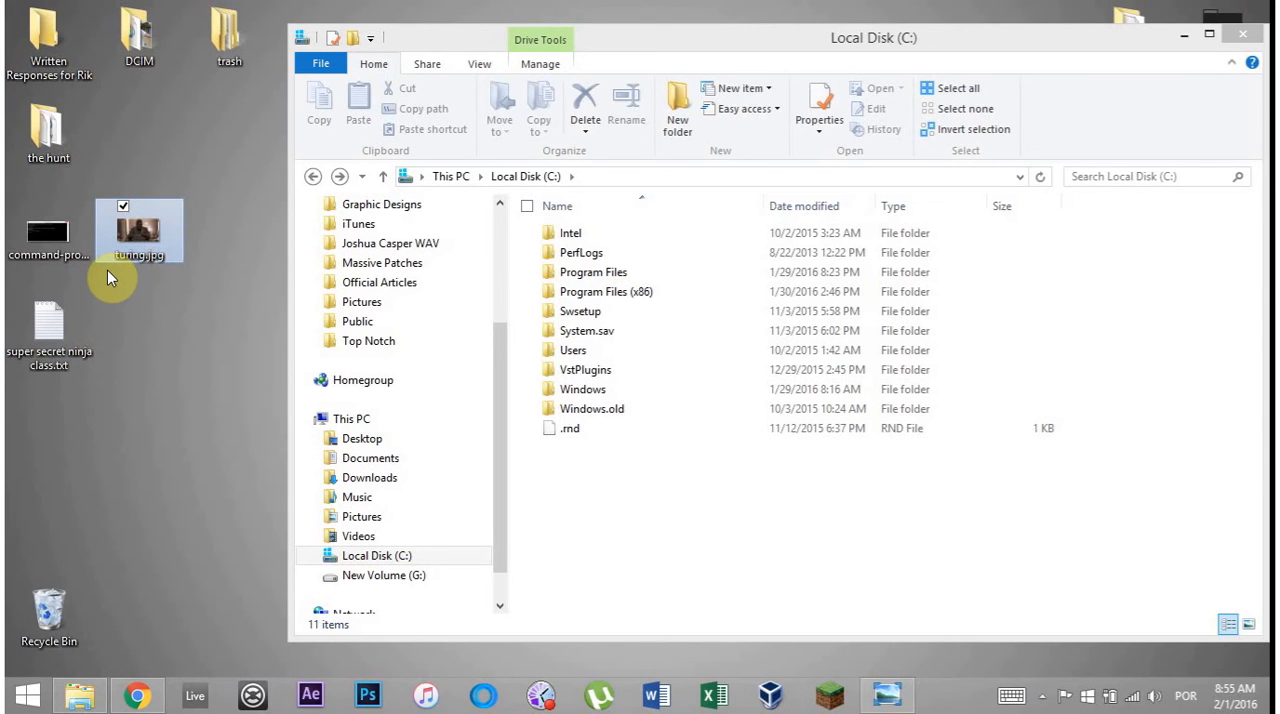
mouse_move(138, 235)
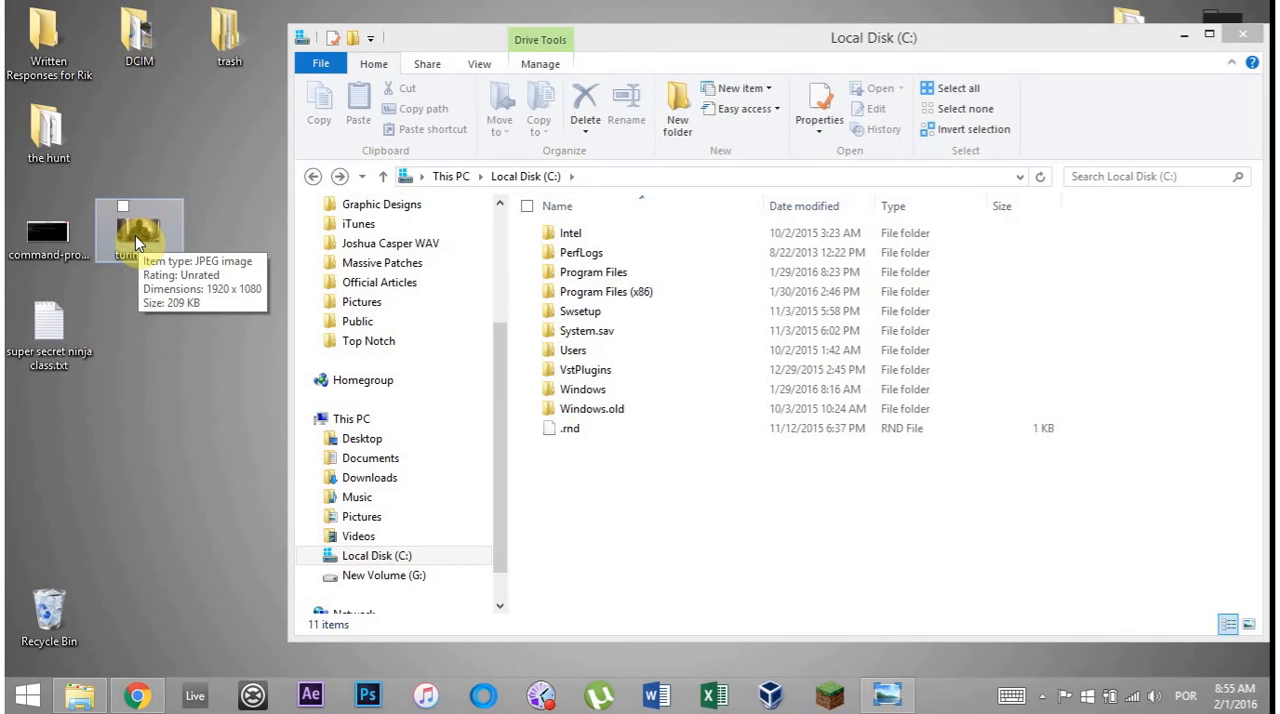
mouse_move(135, 332)
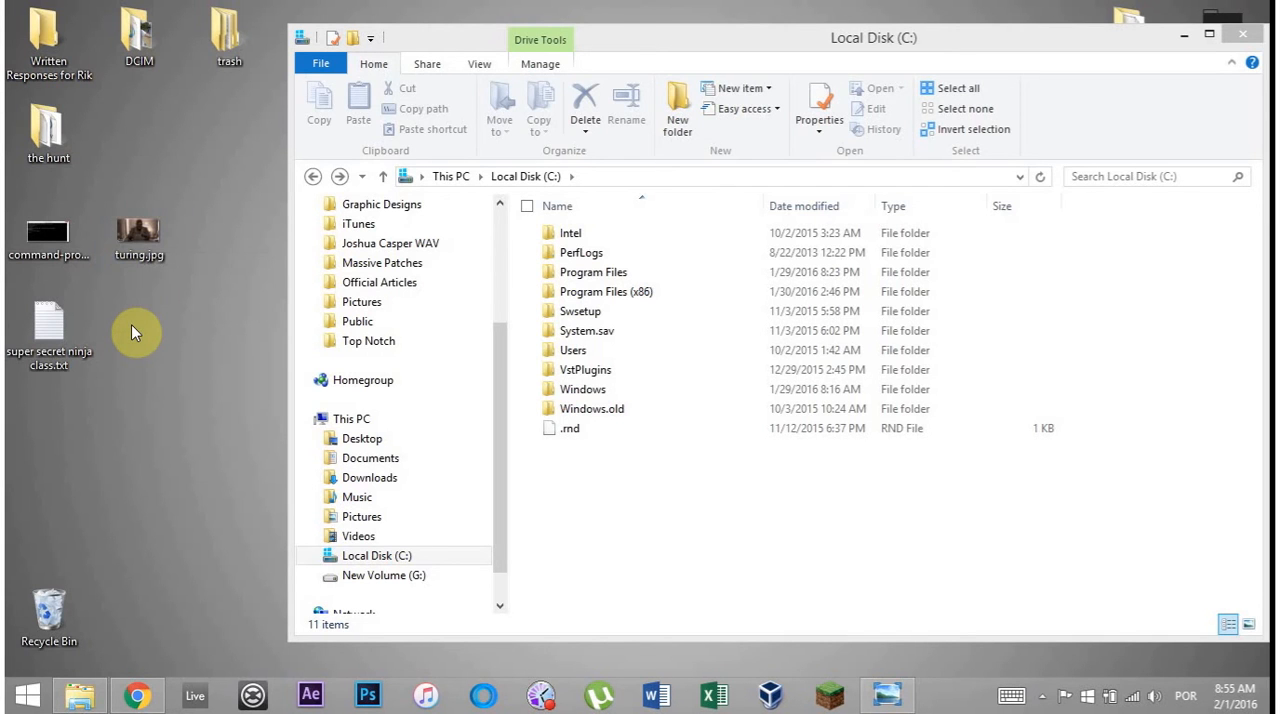
mouse_move(222, 348)
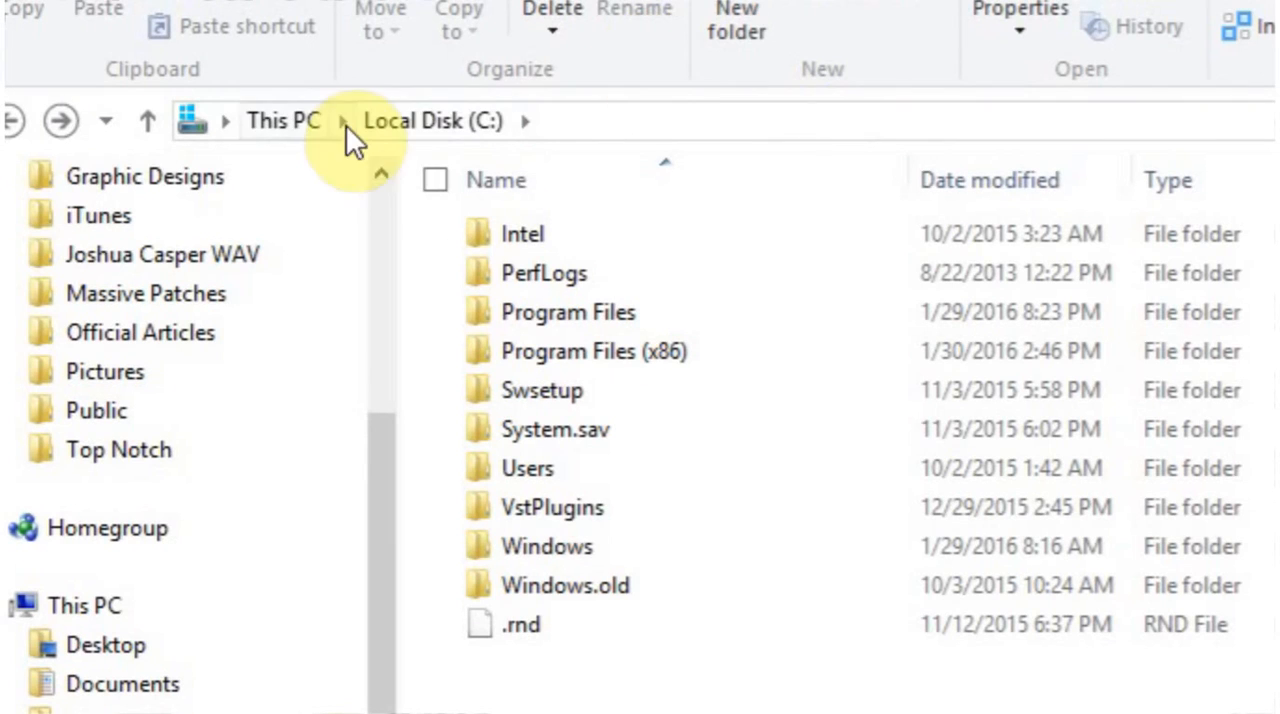
mouse_move(736, 22)
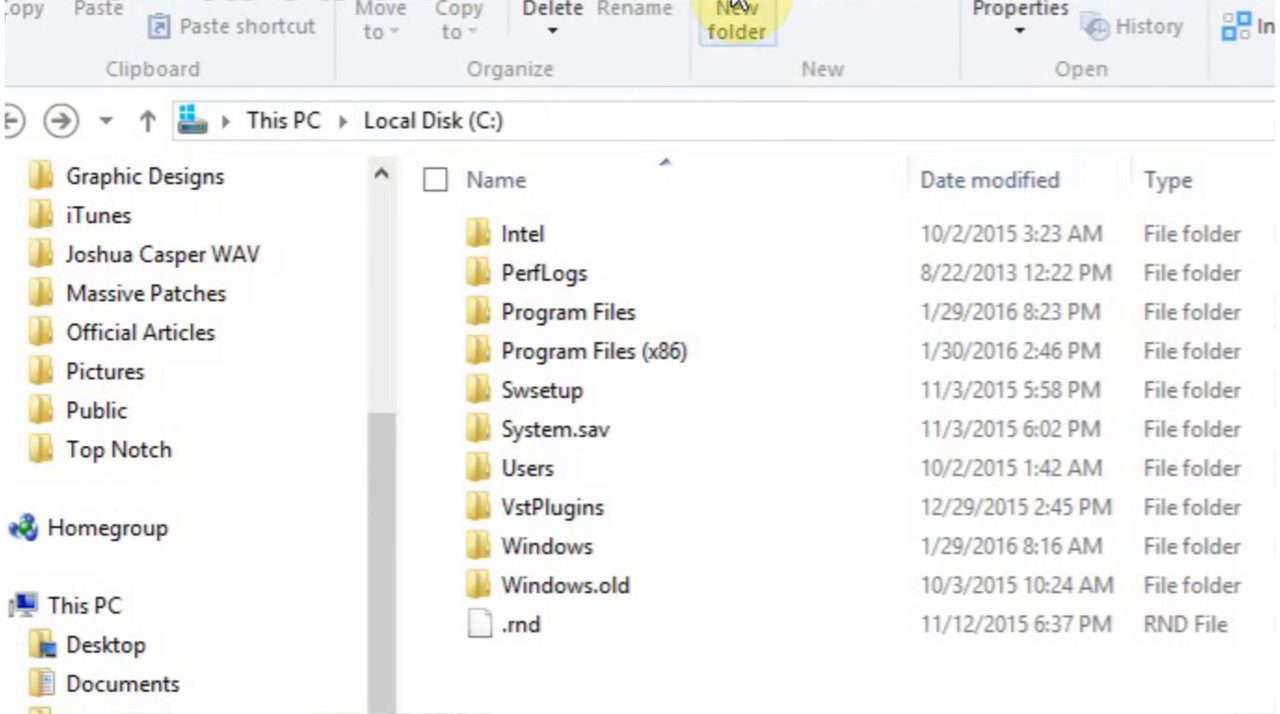
Step: Create a new folder in the root of the C: drive
click(736, 22)
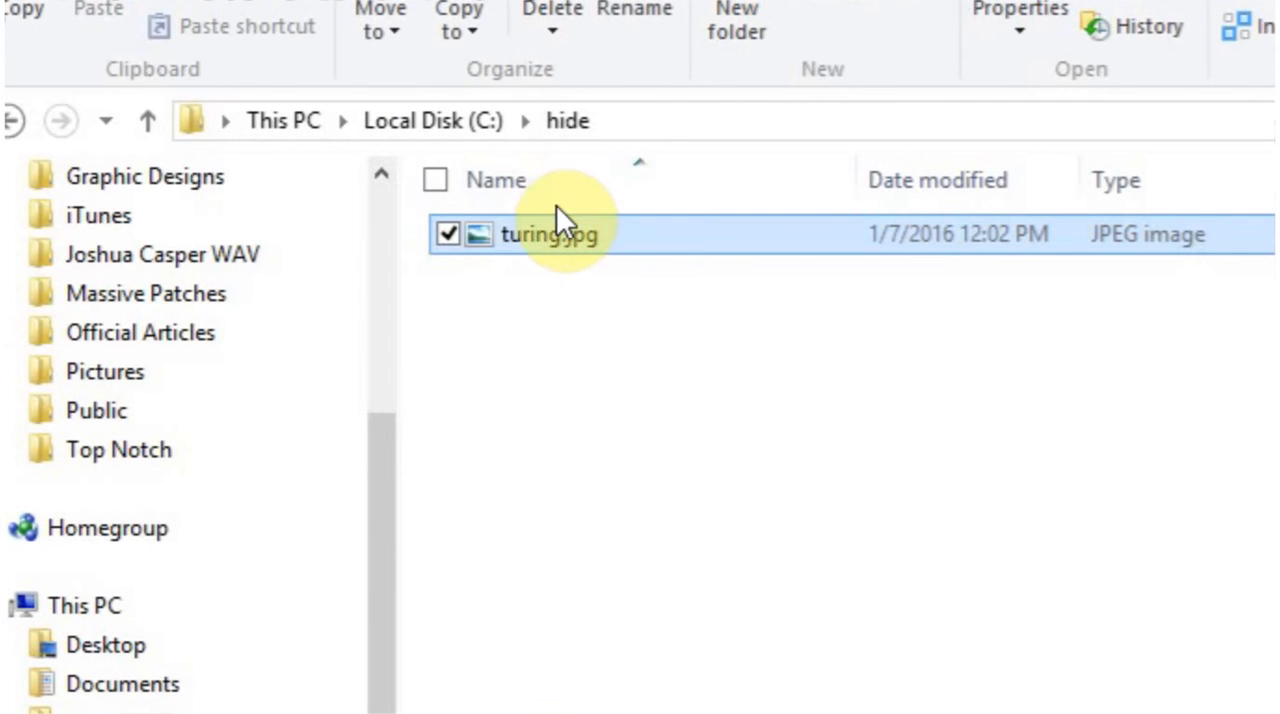
mouse_move(390, 360)
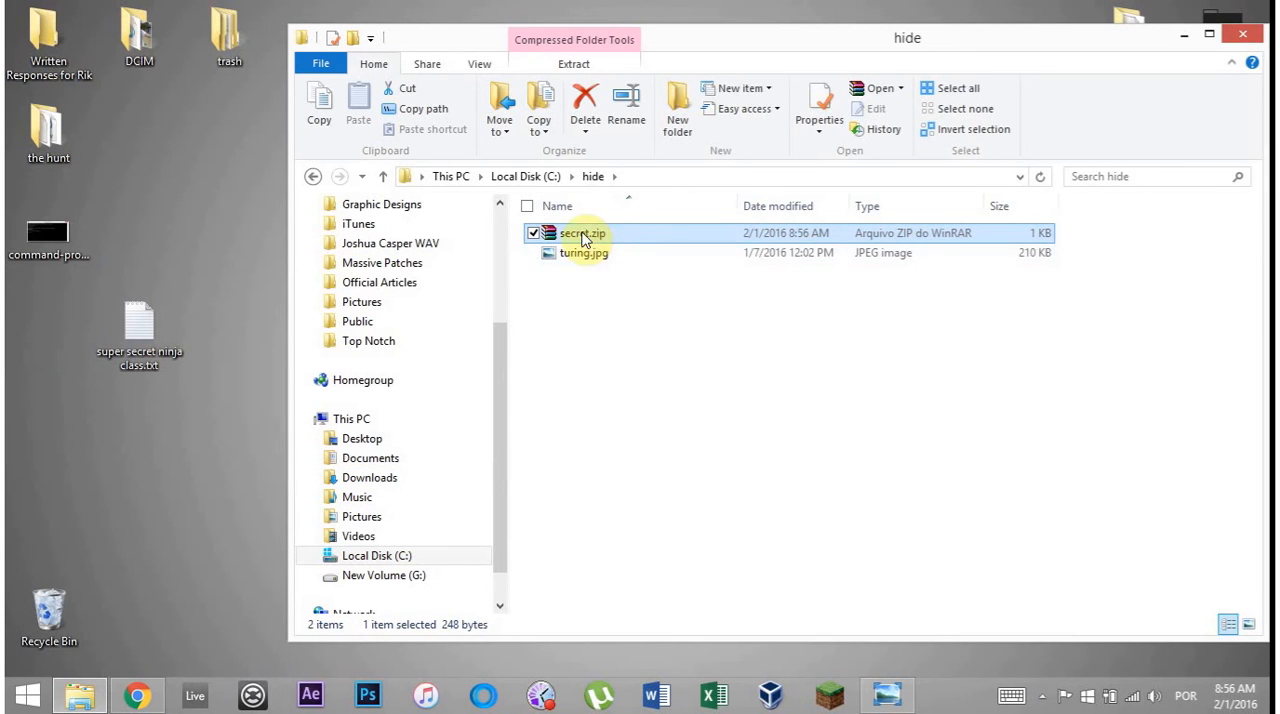
mouse_move(558, 275)
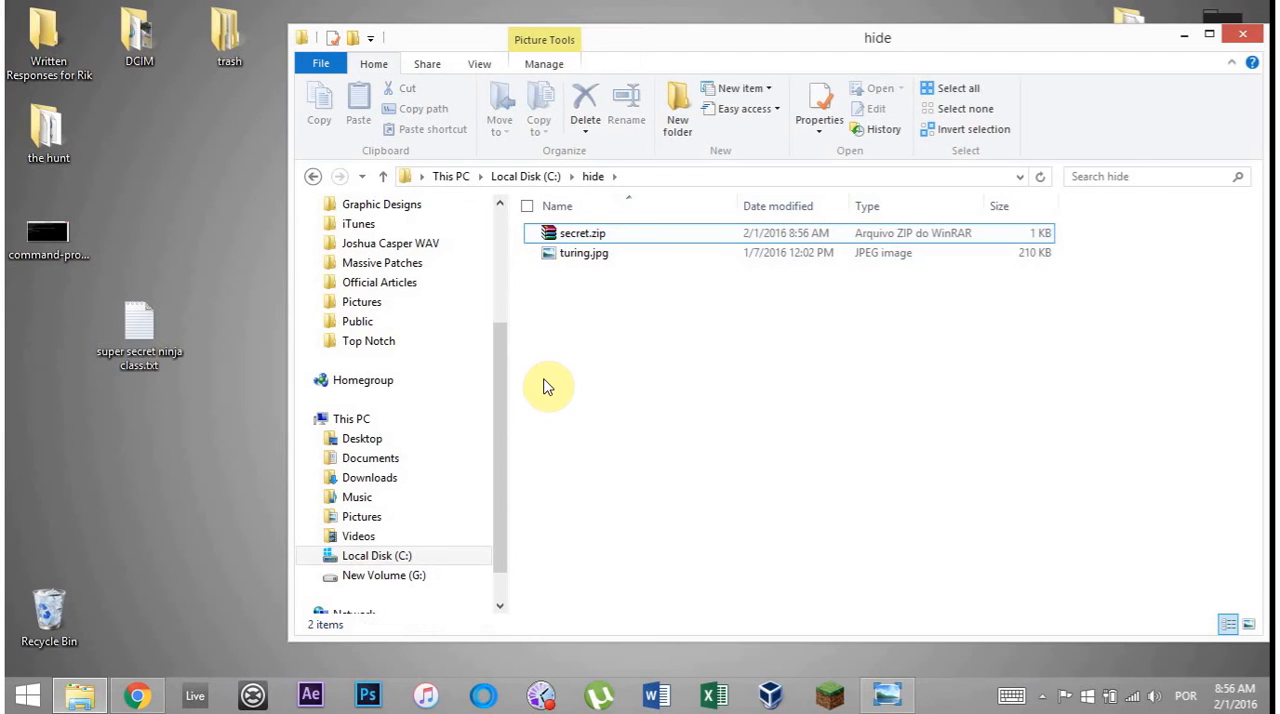
mouse_move(490, 405)
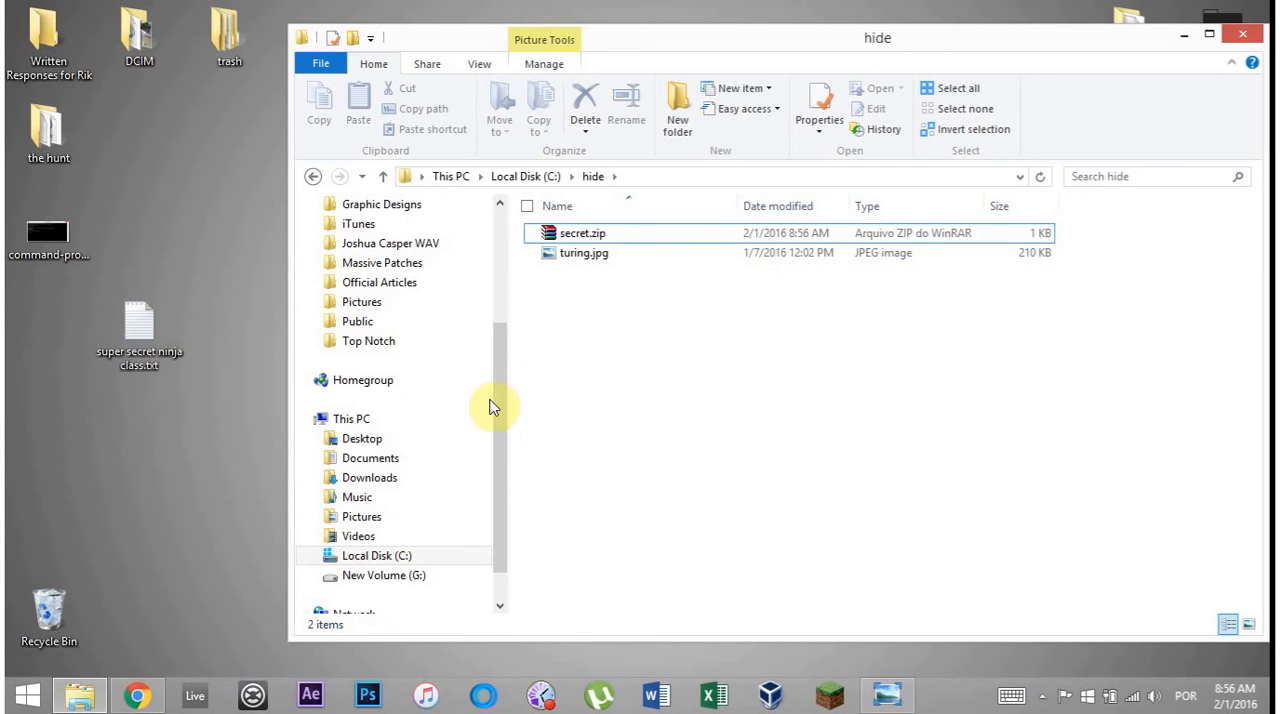
Step: Open a Command Prompt and change directory to C:\hide
right_click(27, 694)
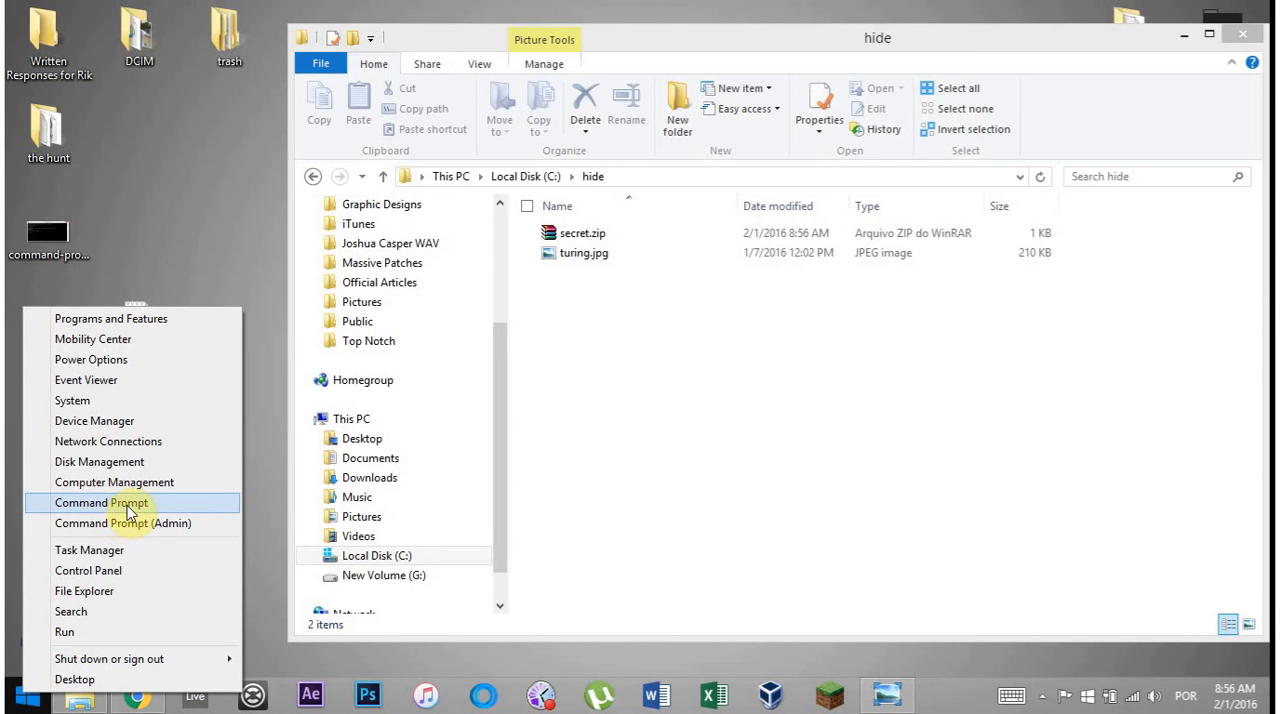
click(100, 502)
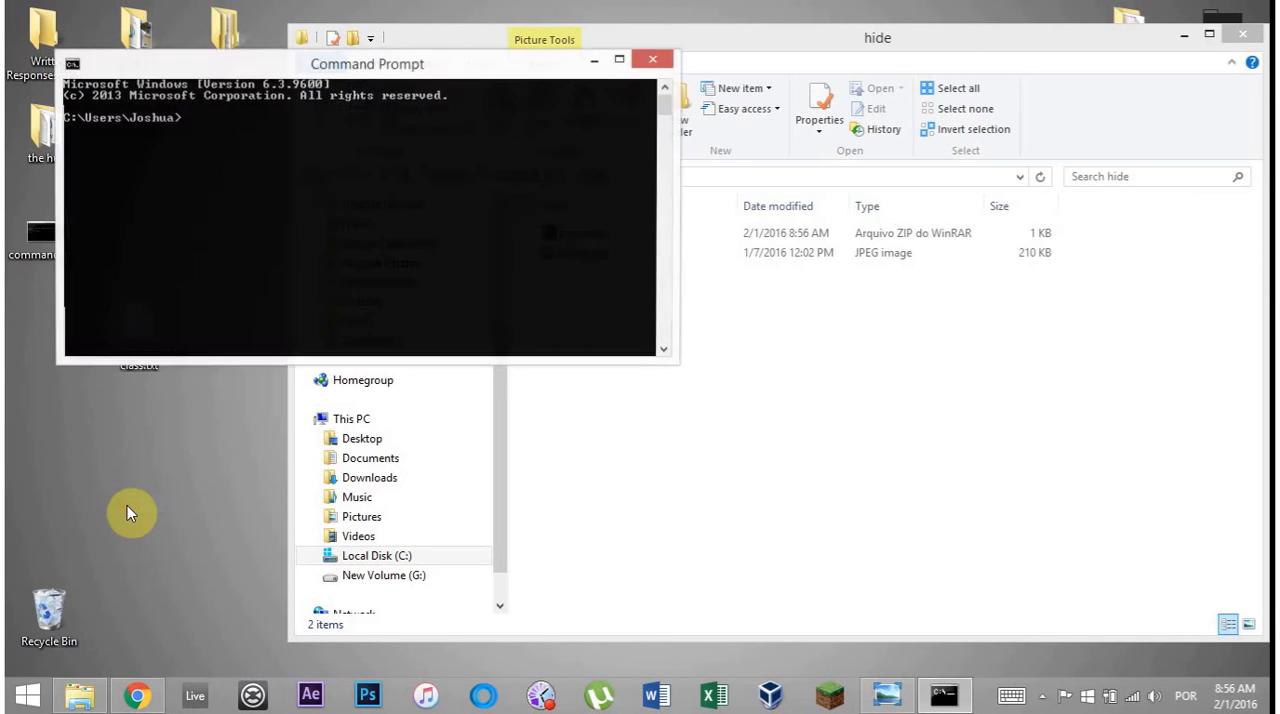
text(cd)
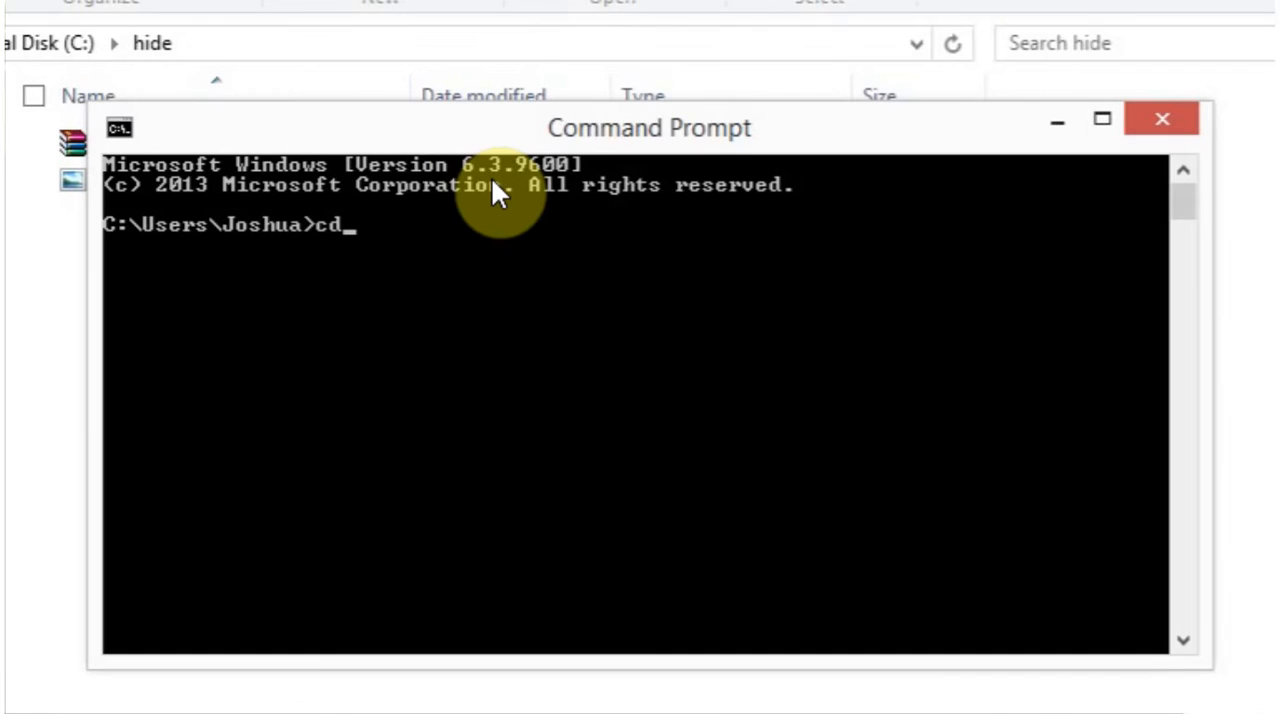
text(\)
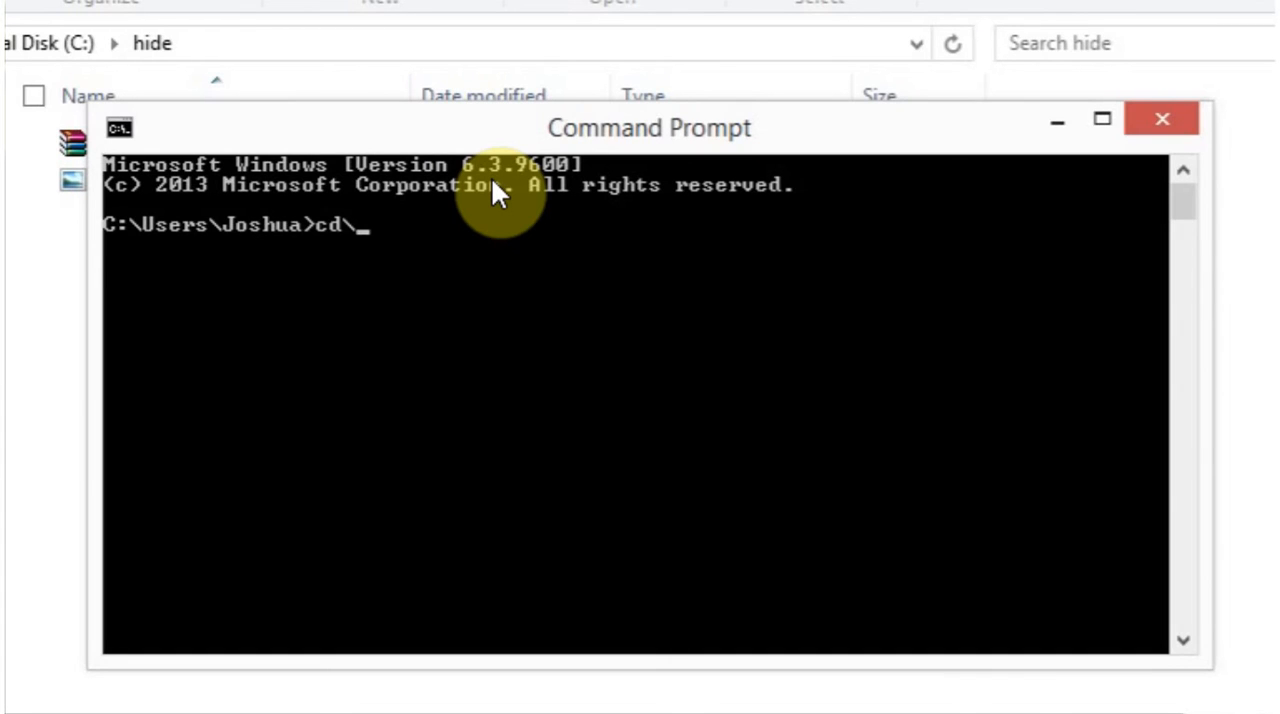
key(Return)
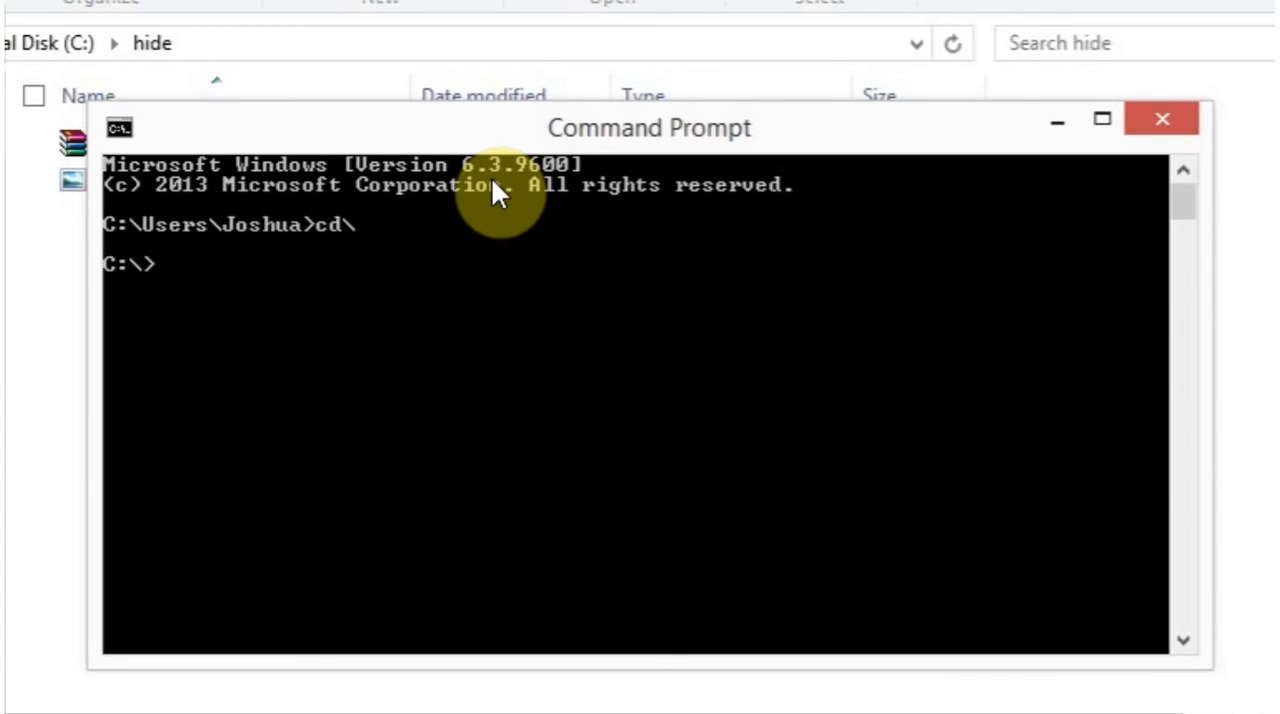
text(cd hide)
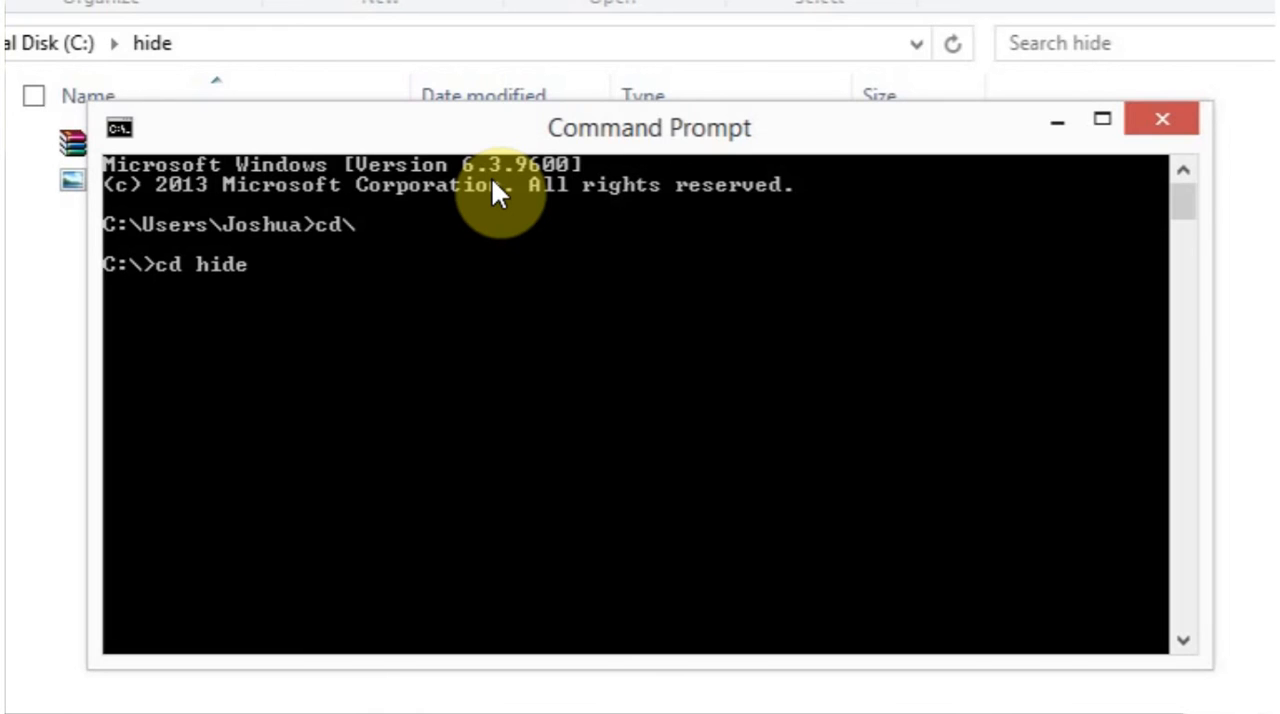
key(Return)
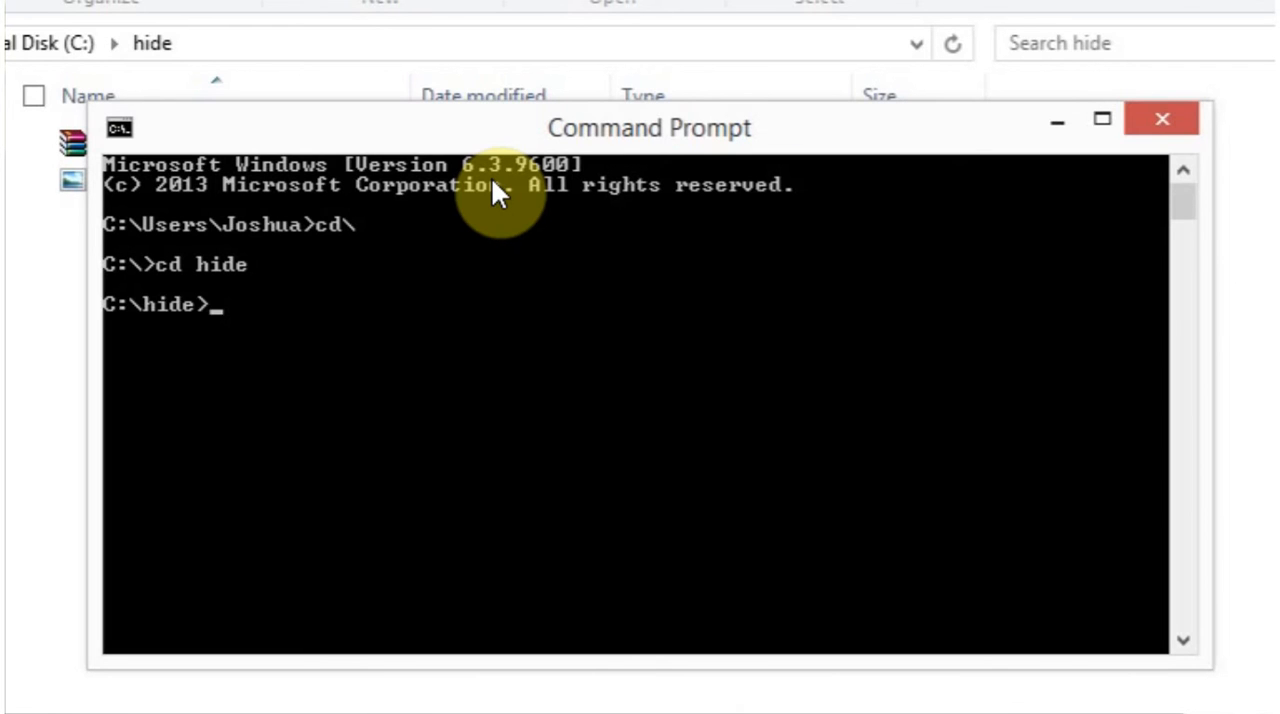
mouse_move(155, 315)
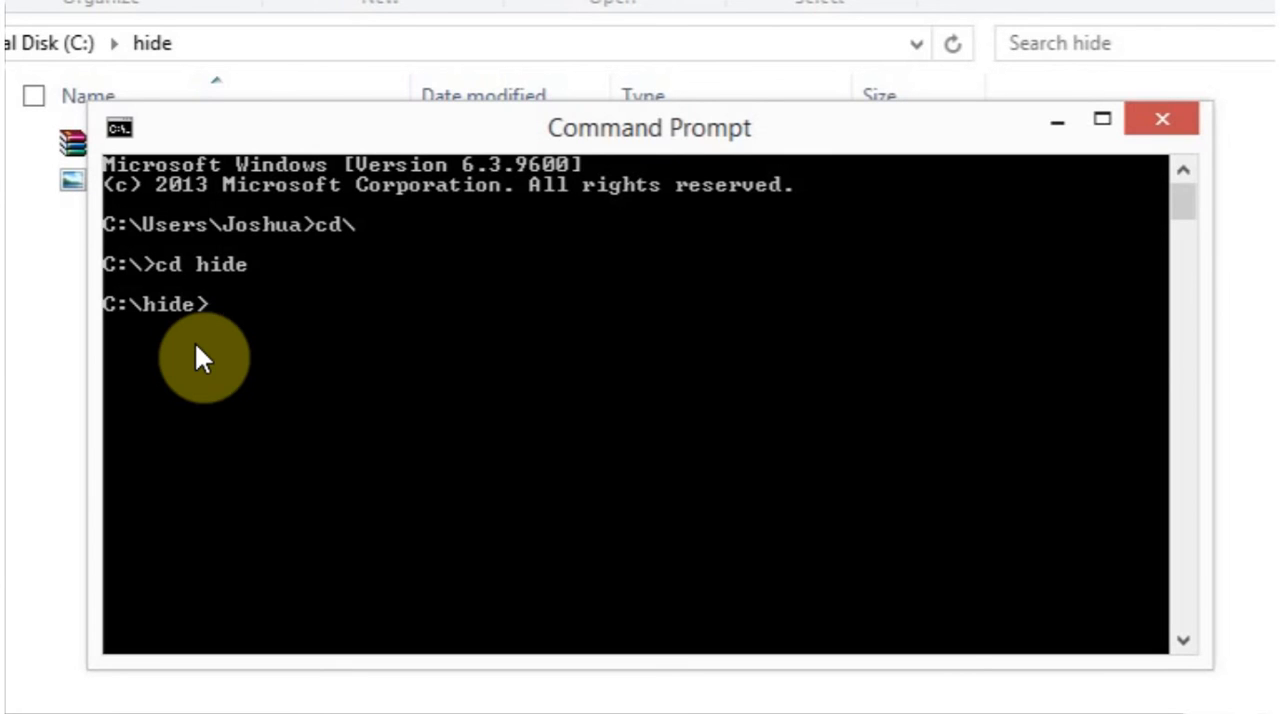
Step: Run 'copy /b turing.jpg + secret.zip alan_turing.jpg' to merge the files
text(copy)
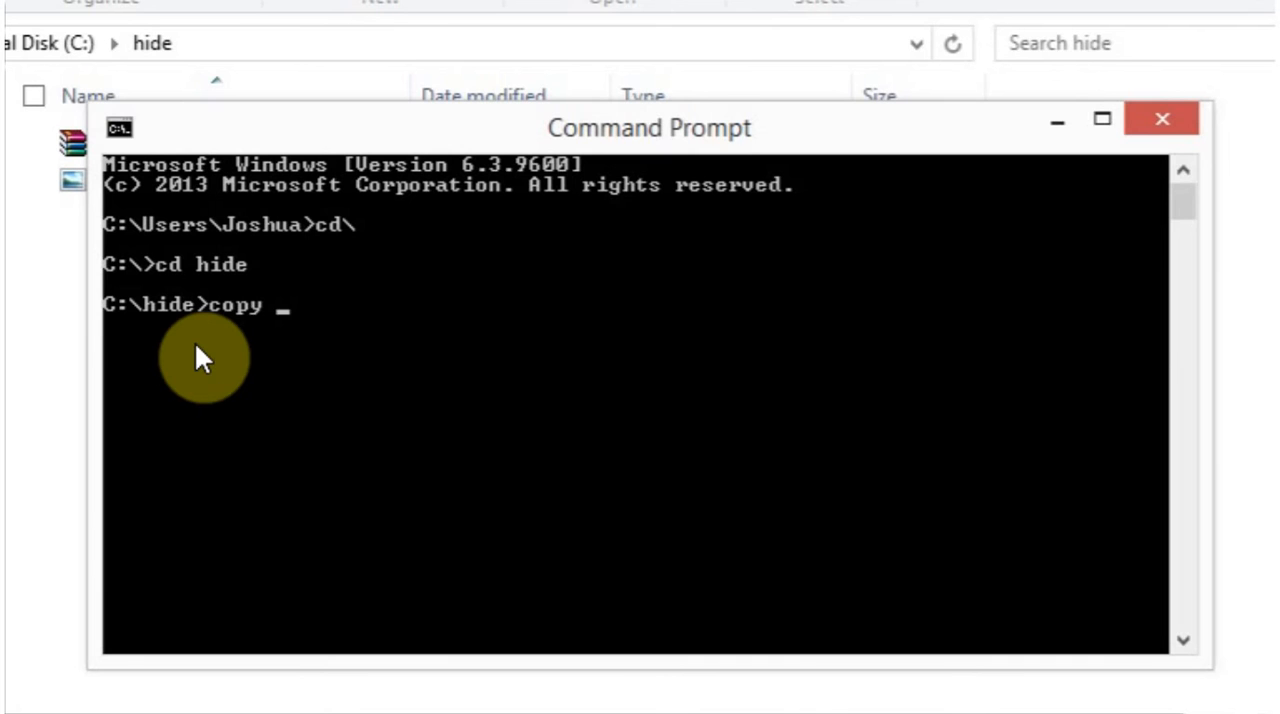
text(/b)
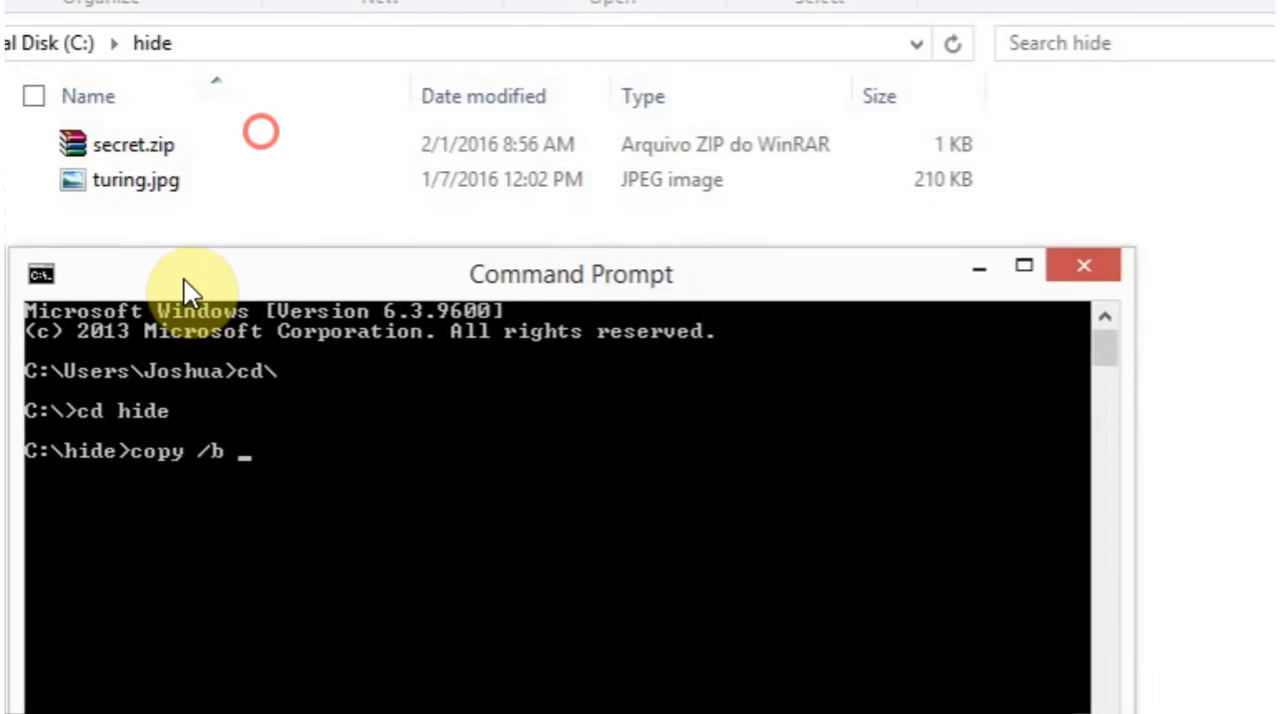
text(tur)
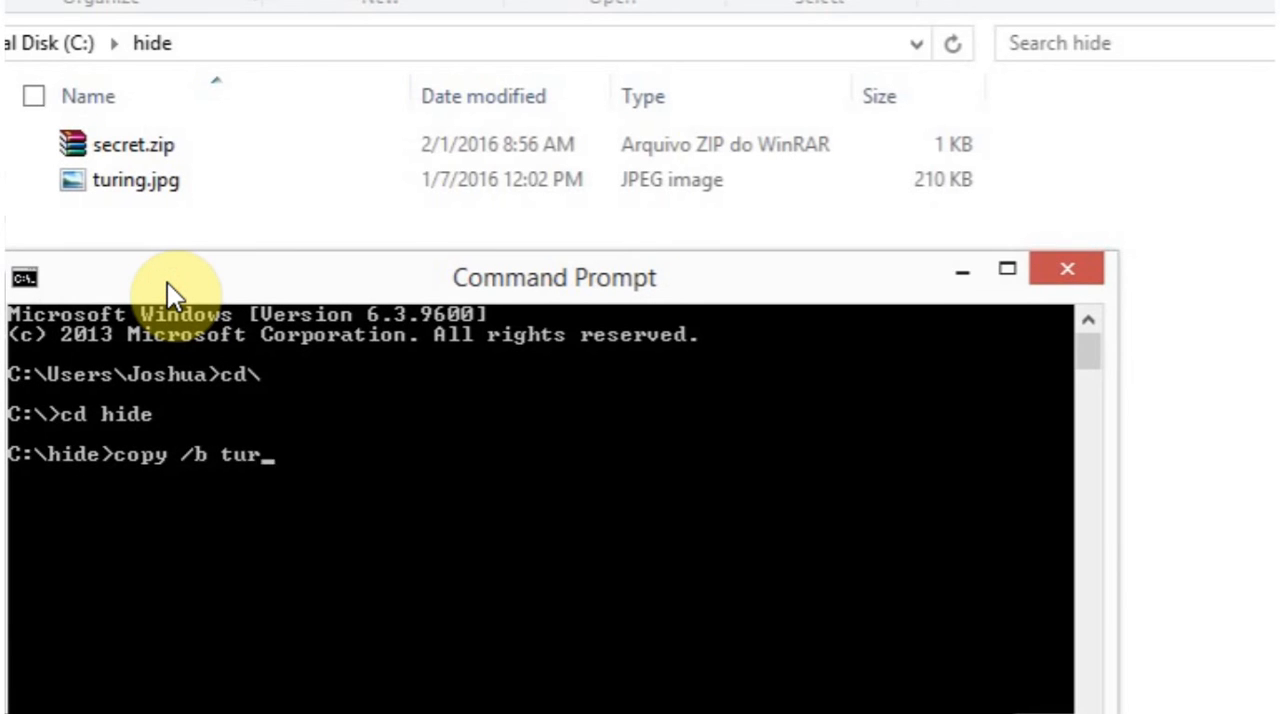
text(ing.j)
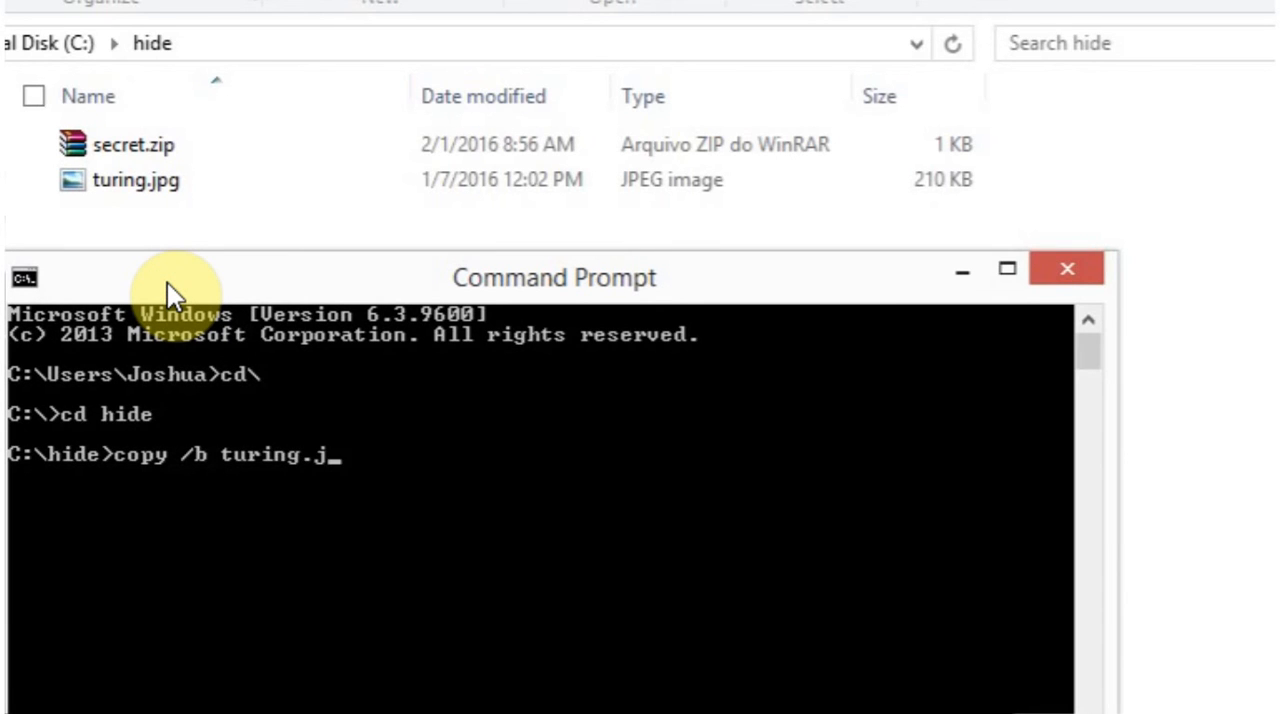
text(pg)
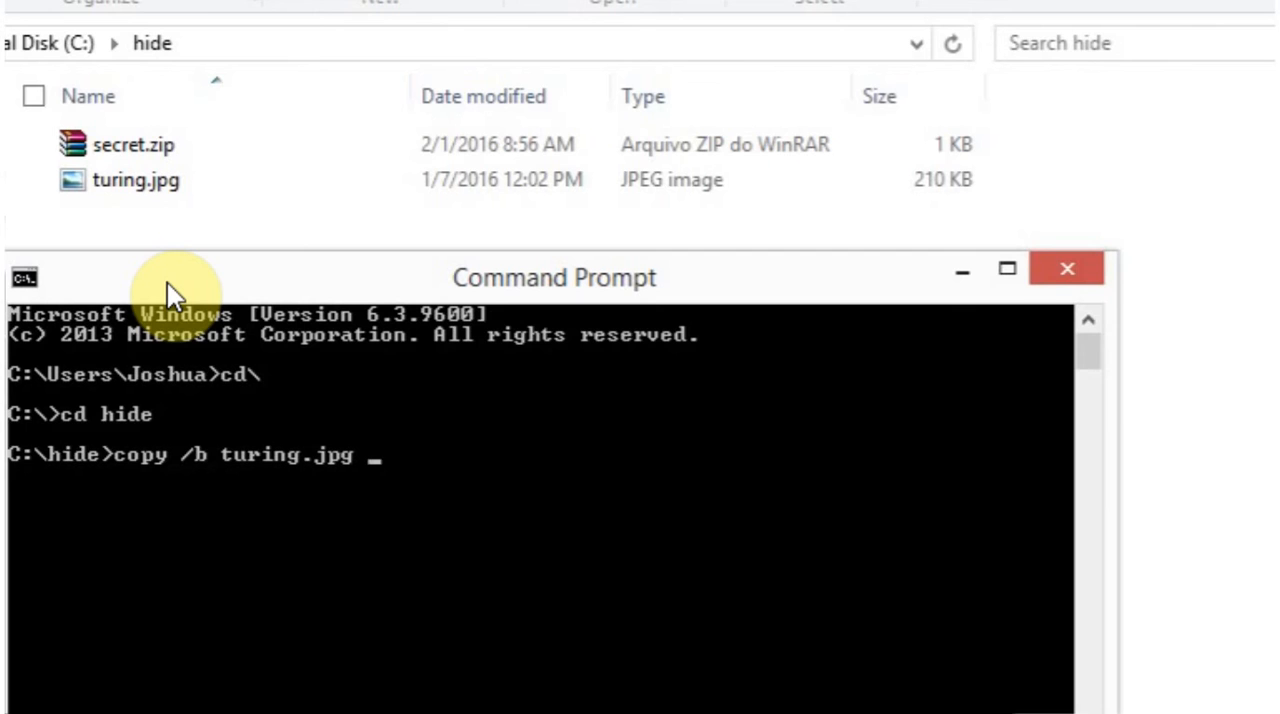
text(+ se)
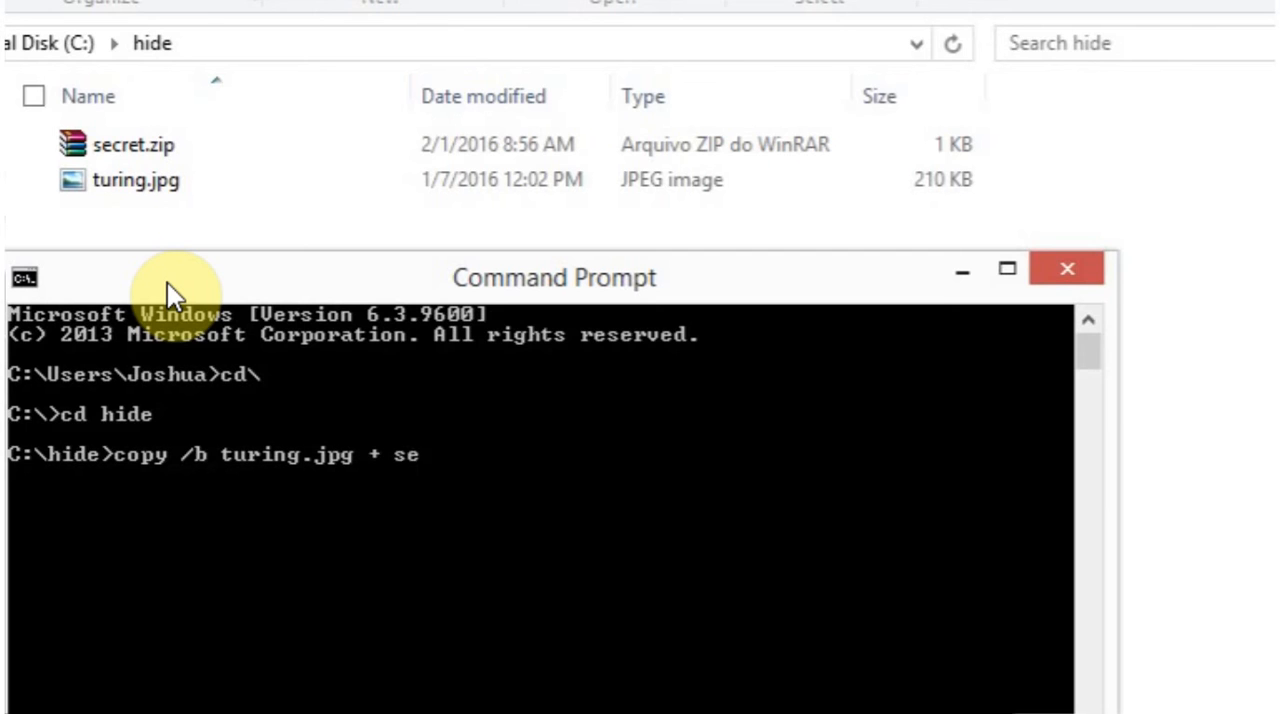
text(cret.z)
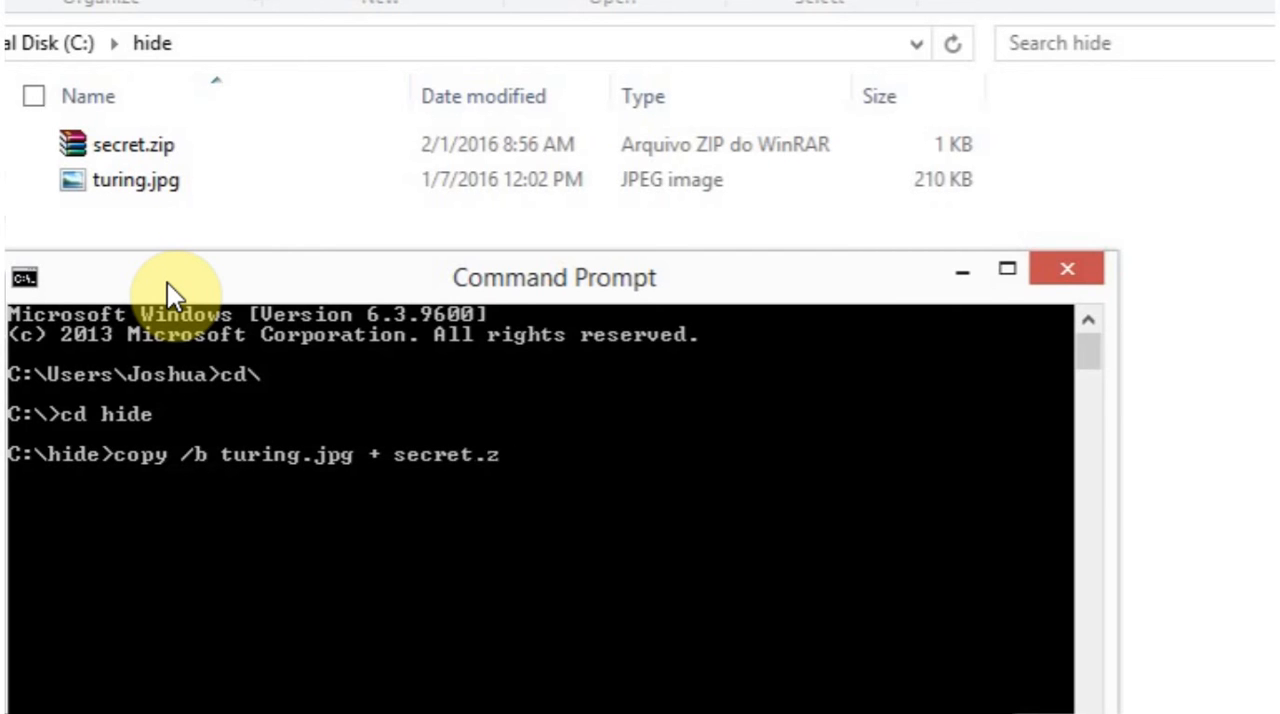
text(ip)
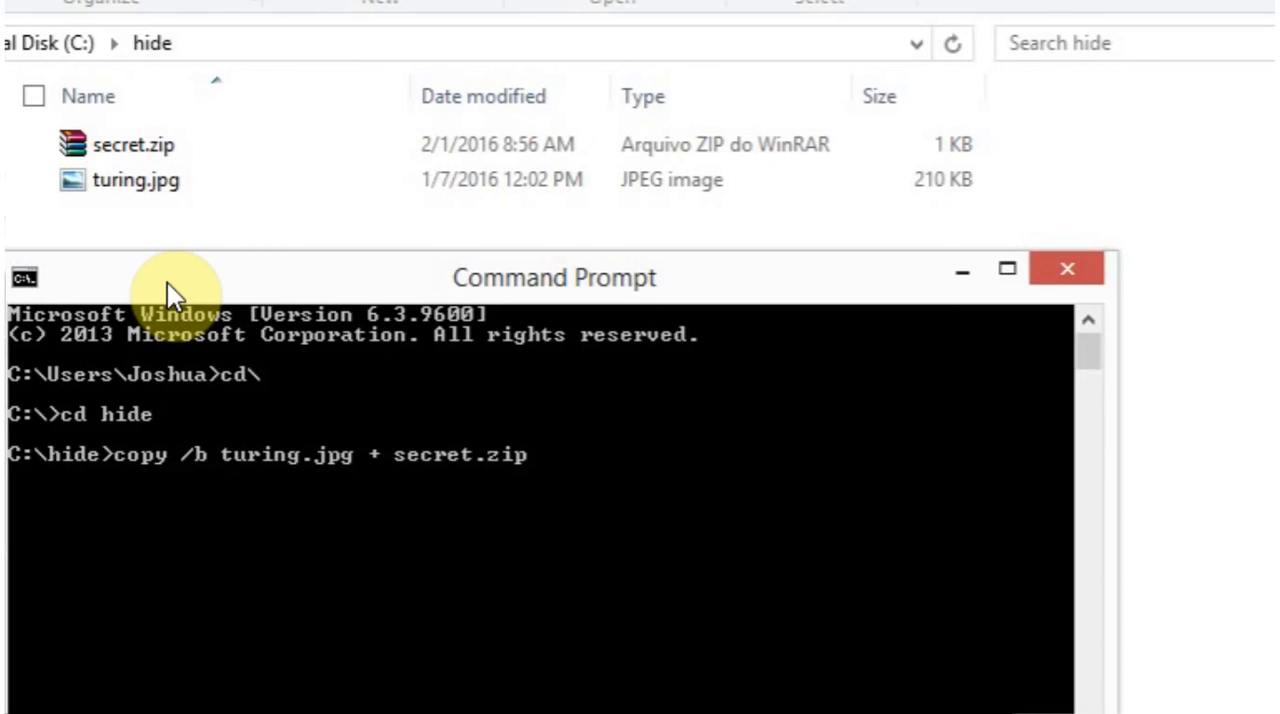
text(alan)
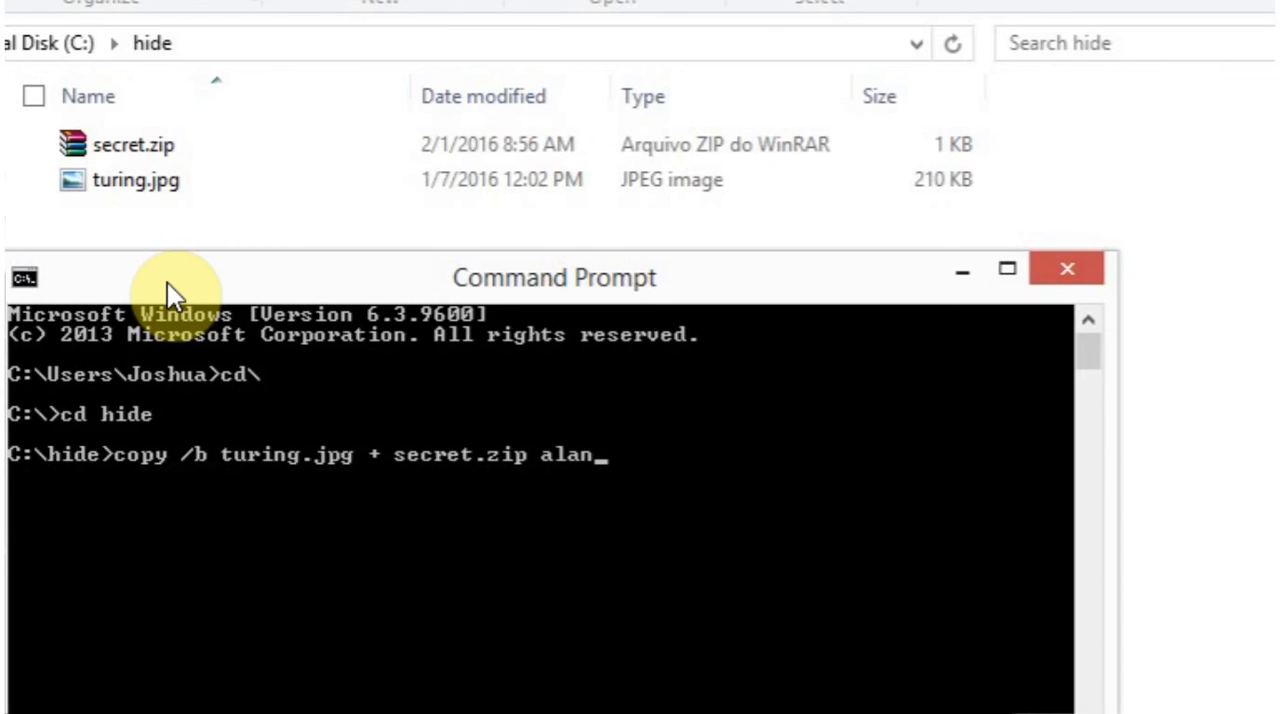
text(_turing)
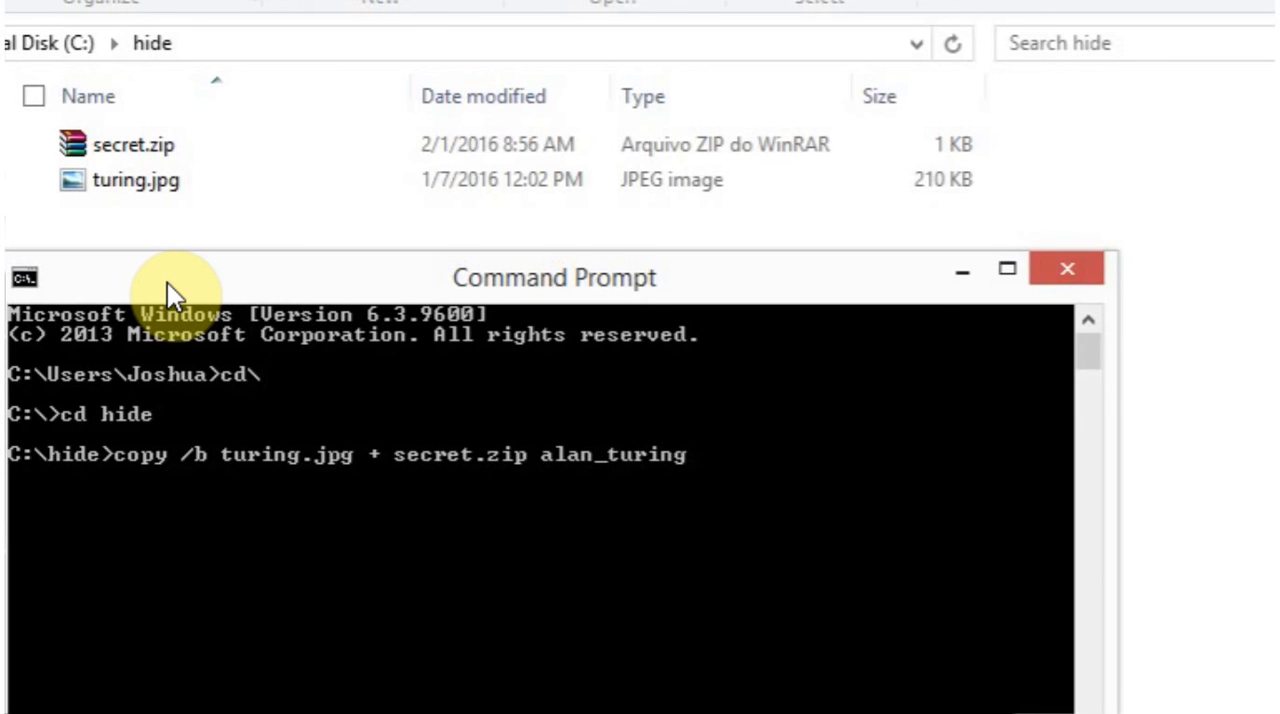
text(.jpg)
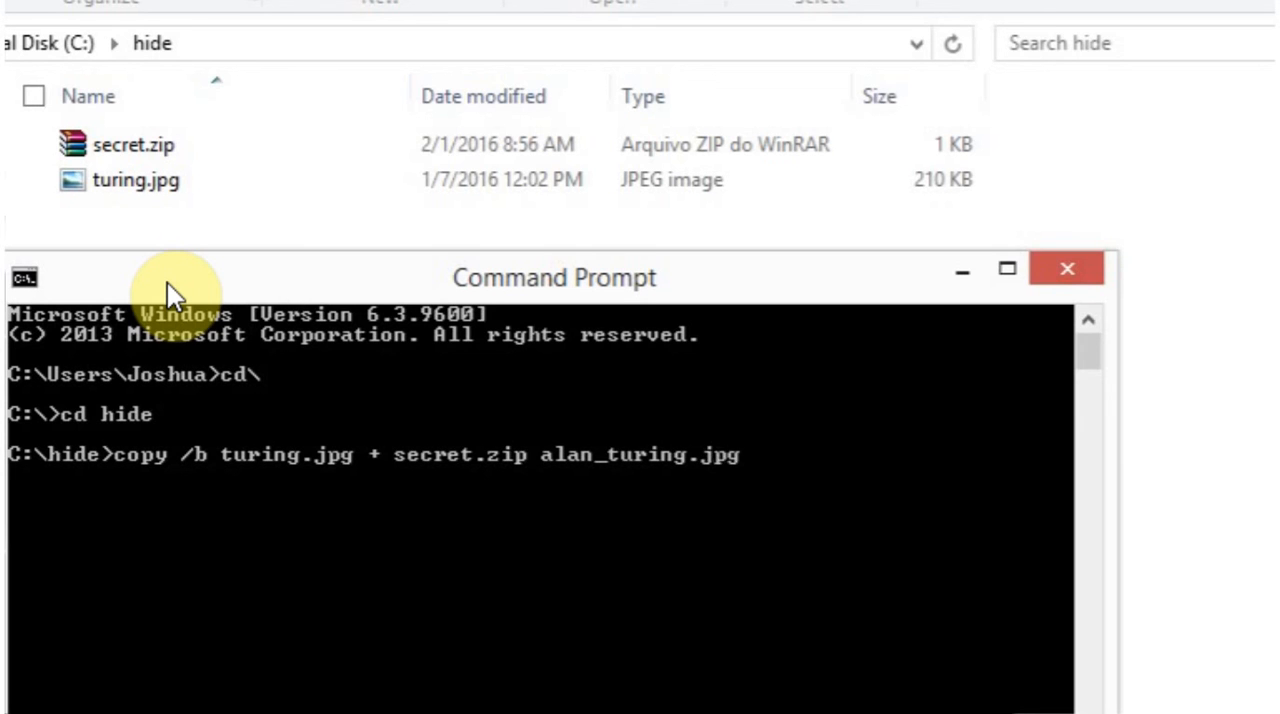
mouse_move(740, 480)
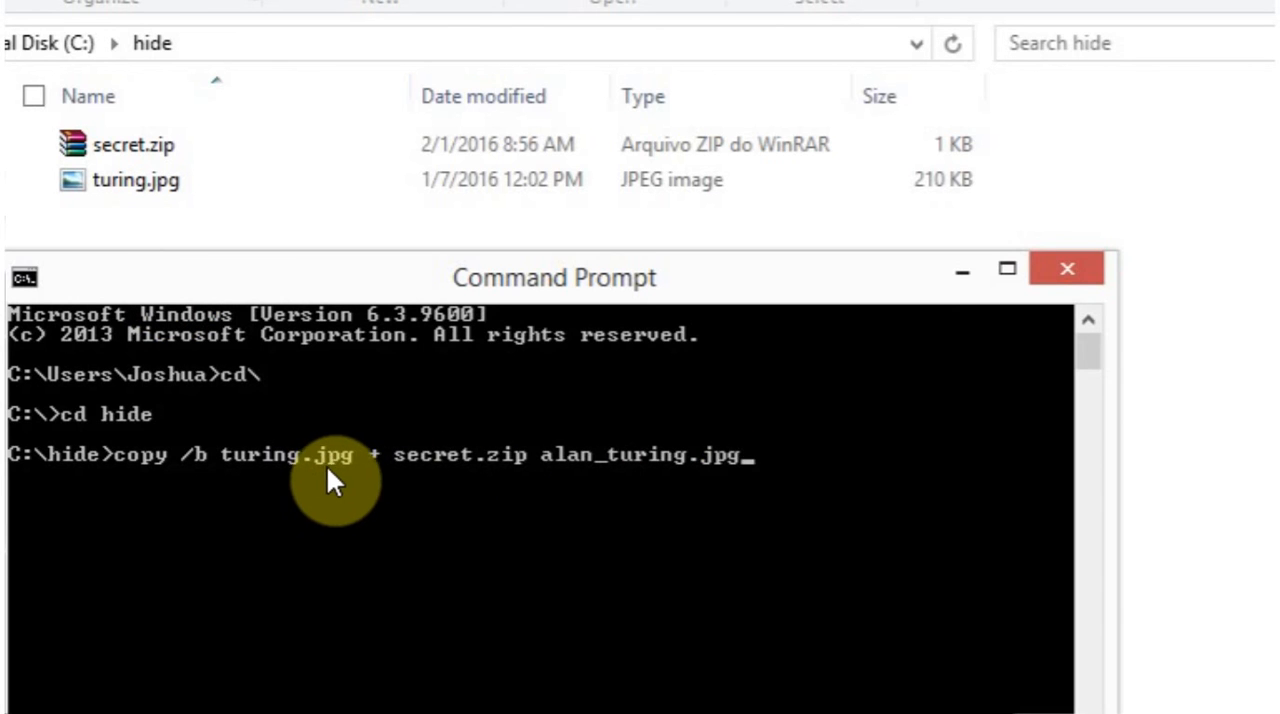
mouse_move(775, 495)
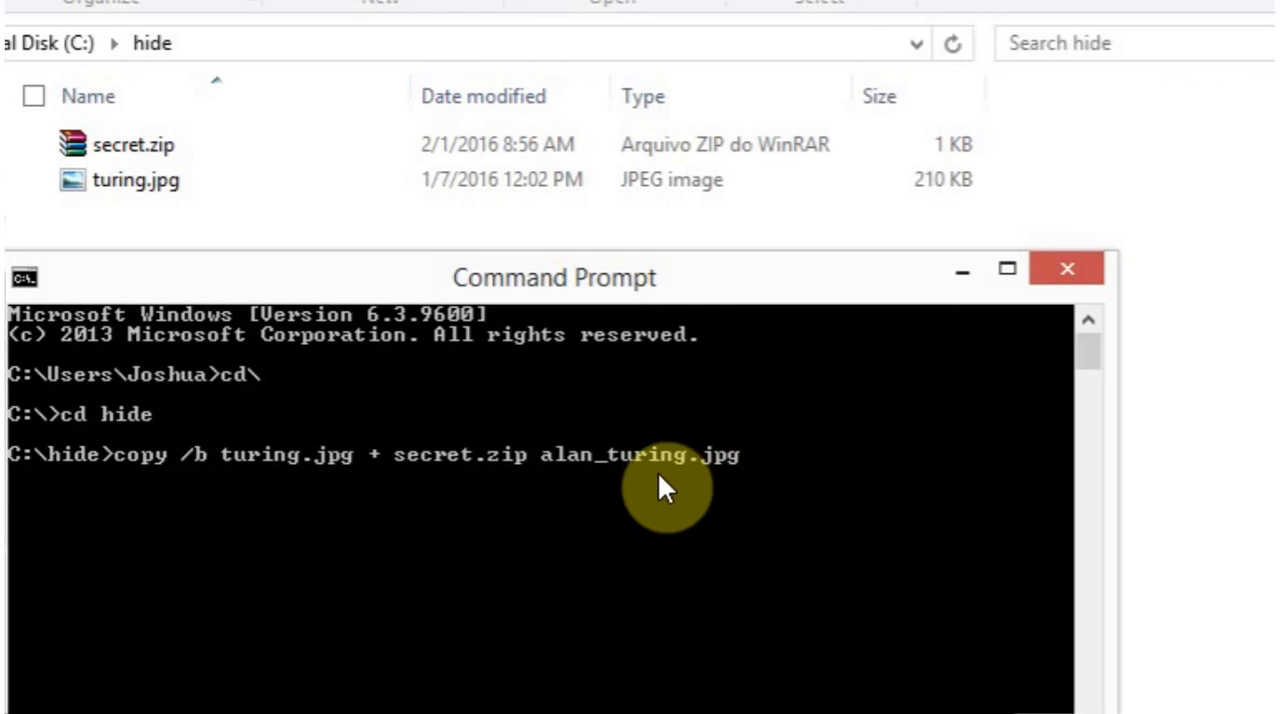
key(Return)
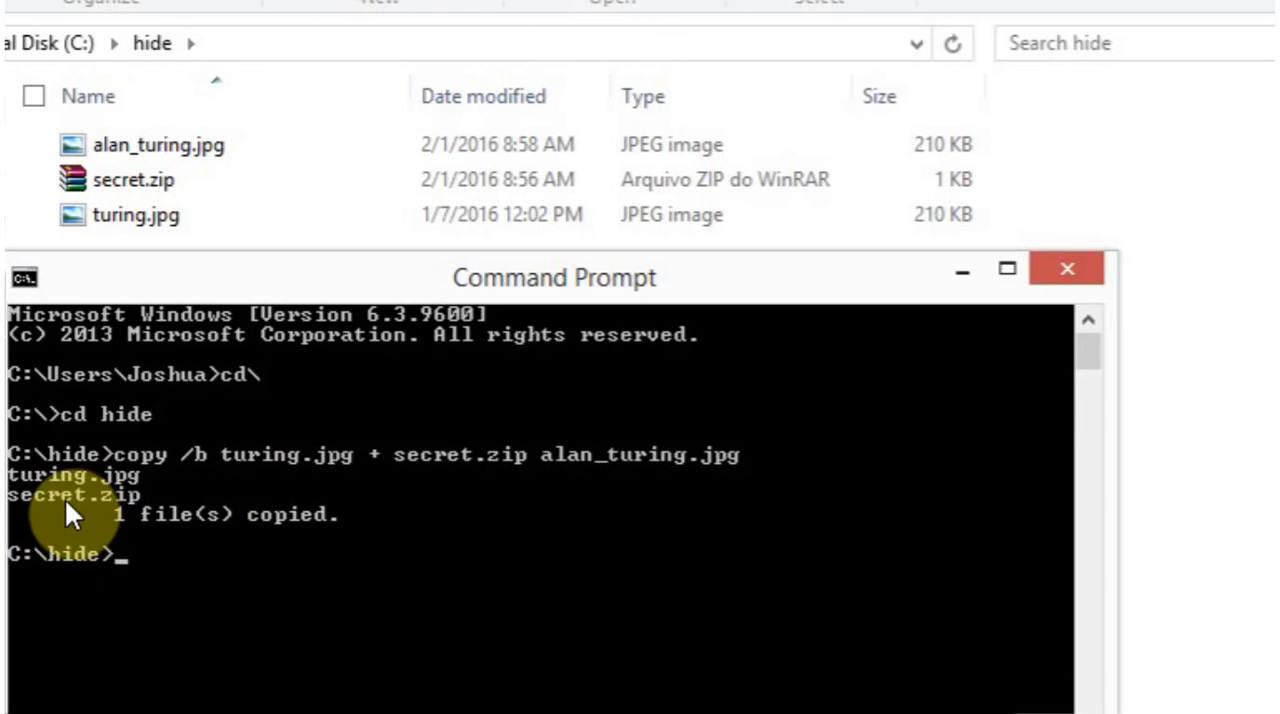
mouse_move(210, 530)
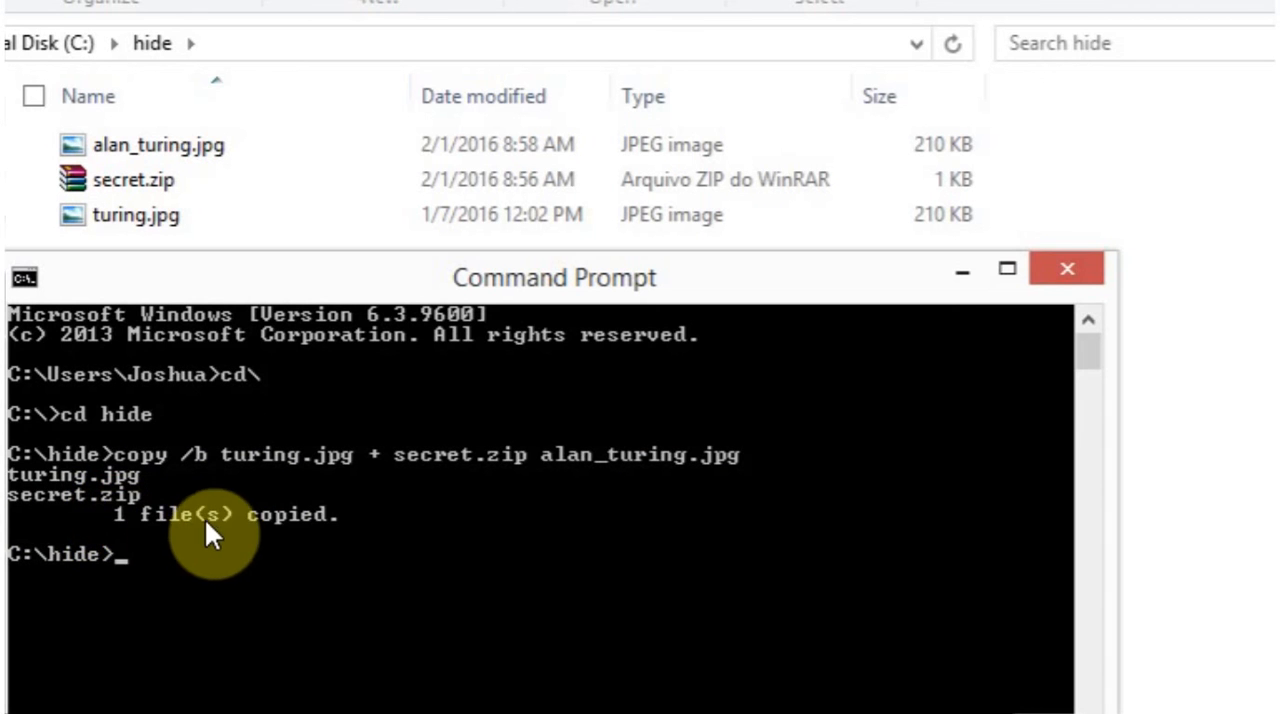
mouse_move(180, 295)
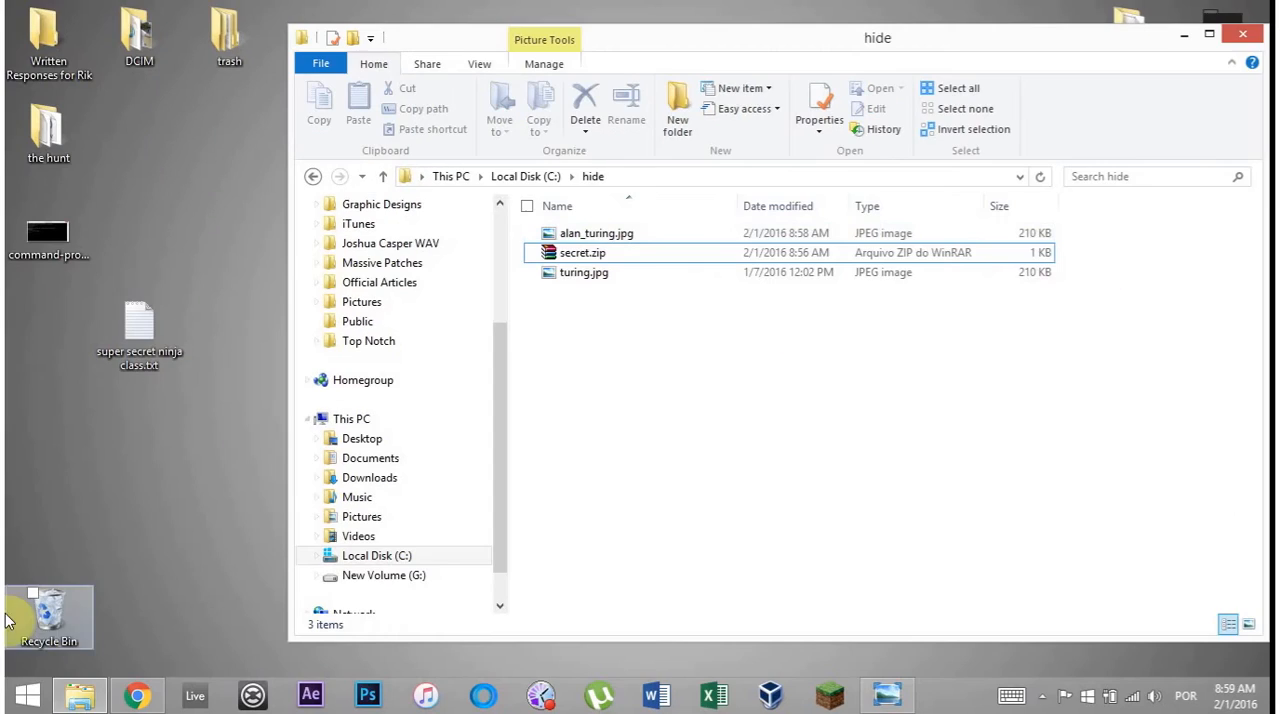
Step: Launch WinRAR from the Start menu's full app list
click(27, 694)
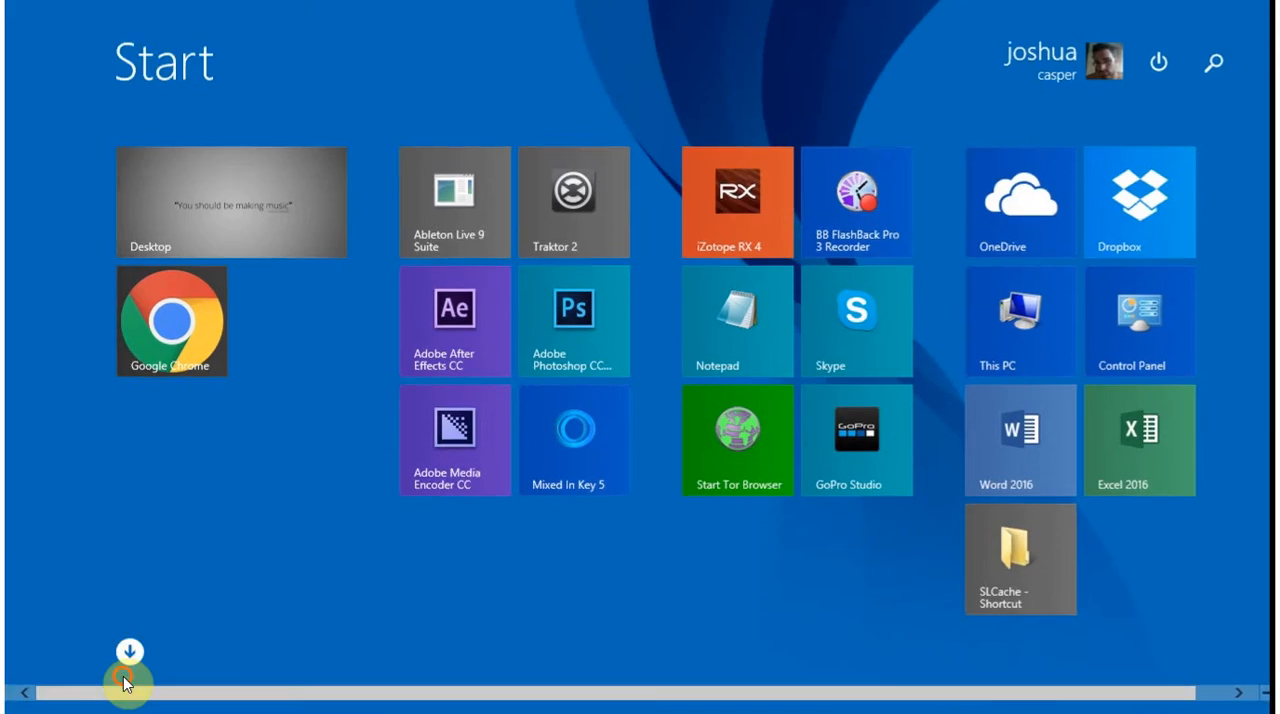
click(129, 651)
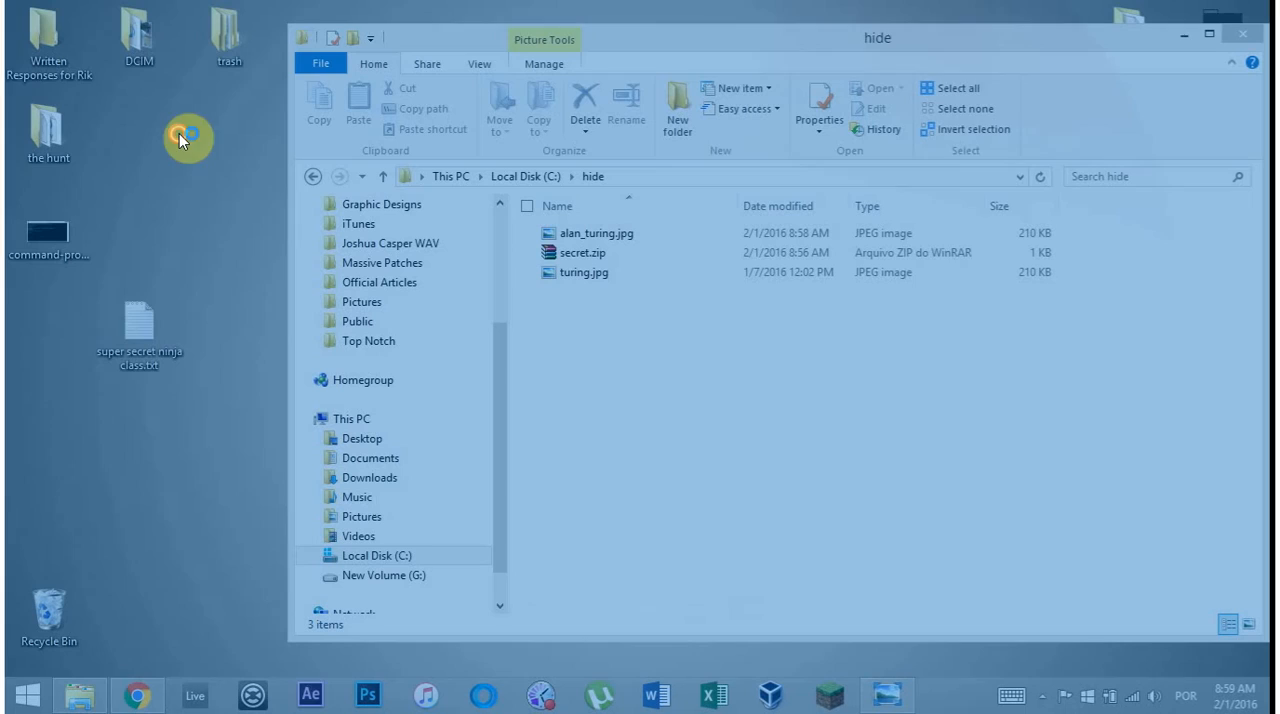
double_click(578, 252)
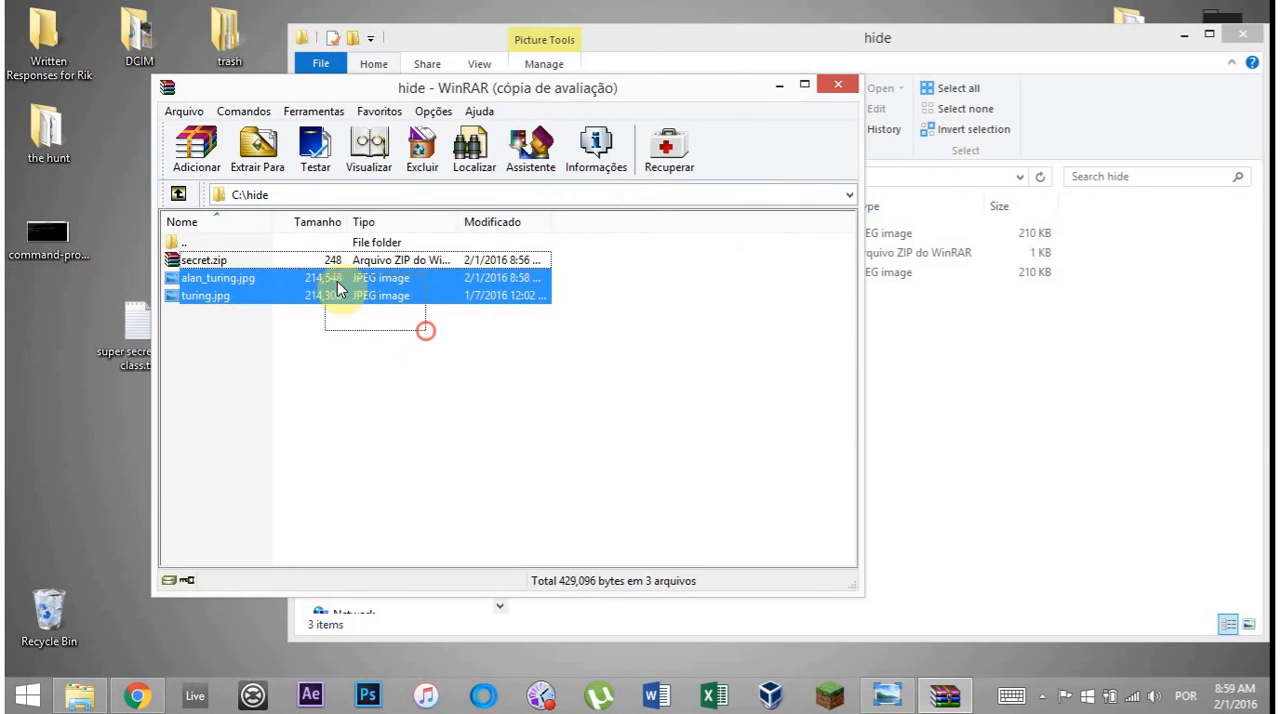
Step: Open alan_turing.jpg as an archive and select super secret ninja class.txt
click(217, 277)
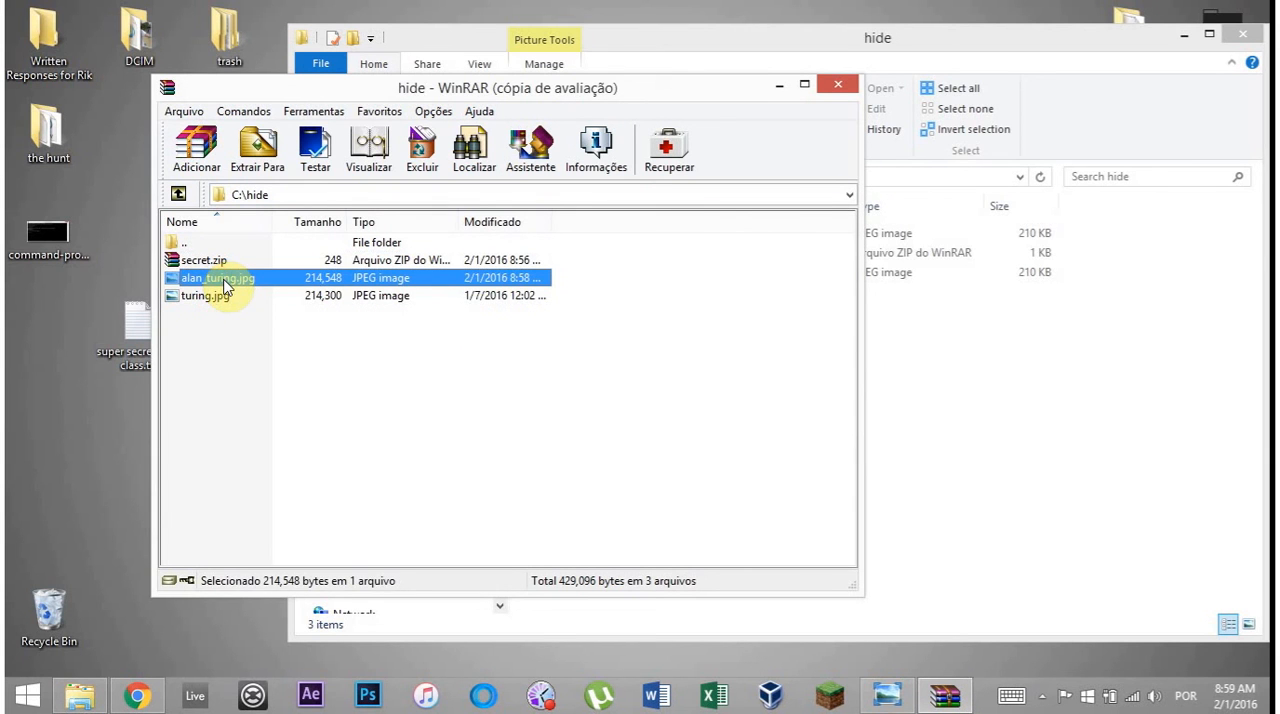
double_click(218, 277)
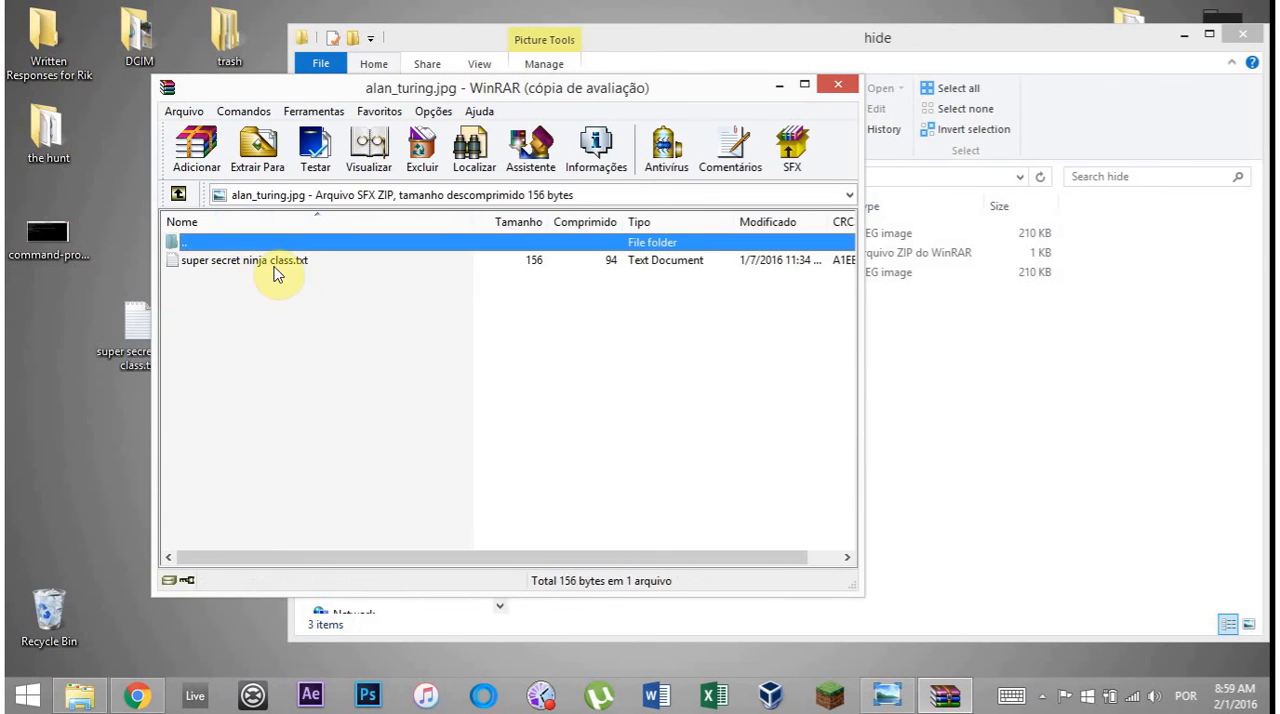
click(244, 260)
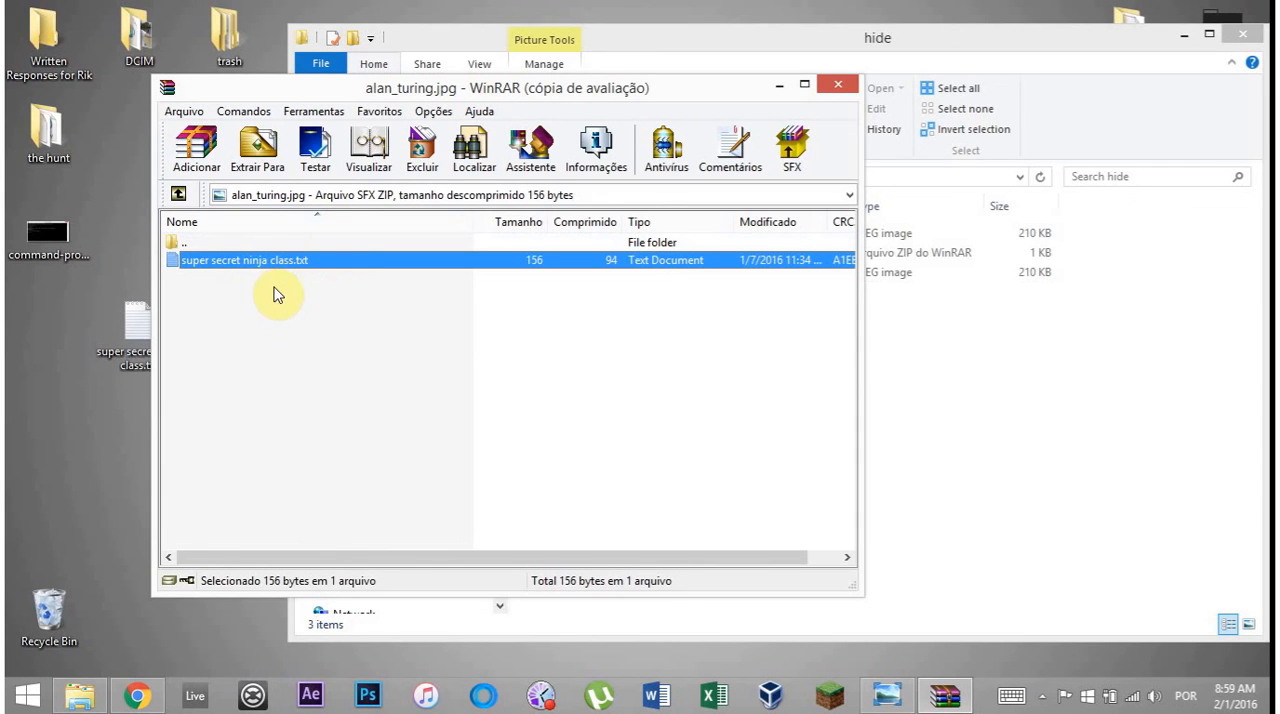
mouse_move(322, 314)
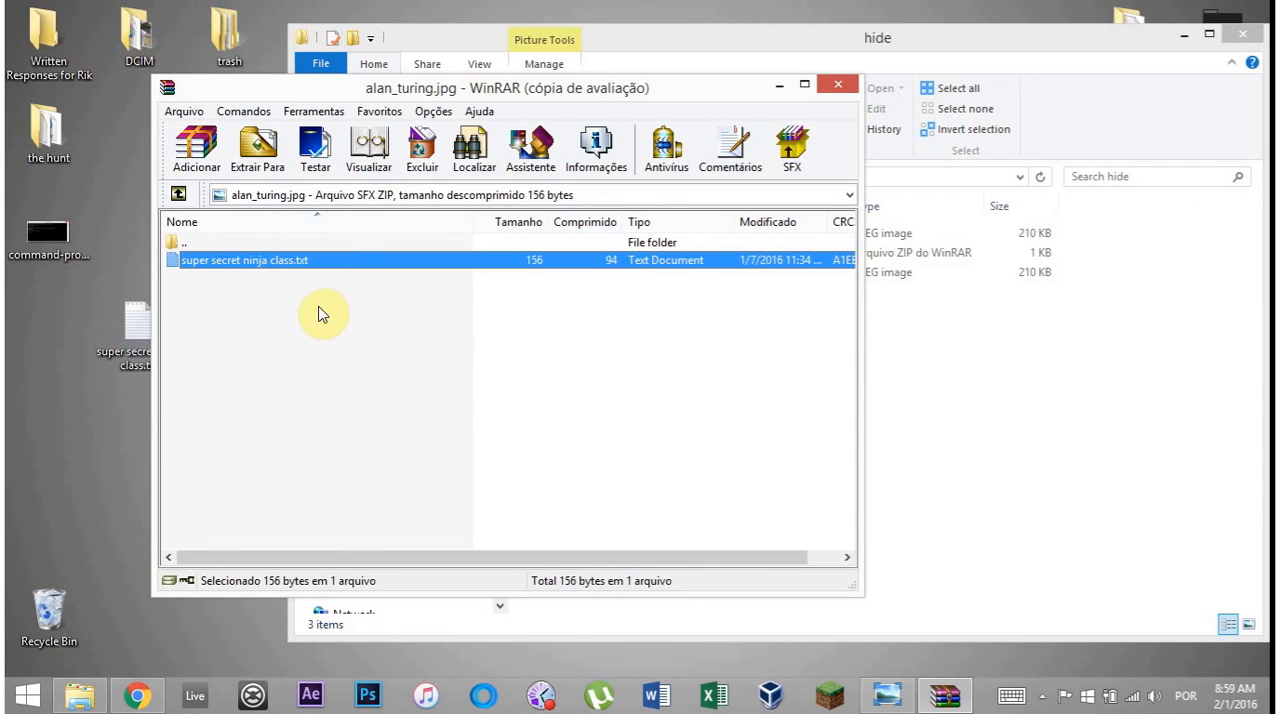
mouse_move(280, 270)
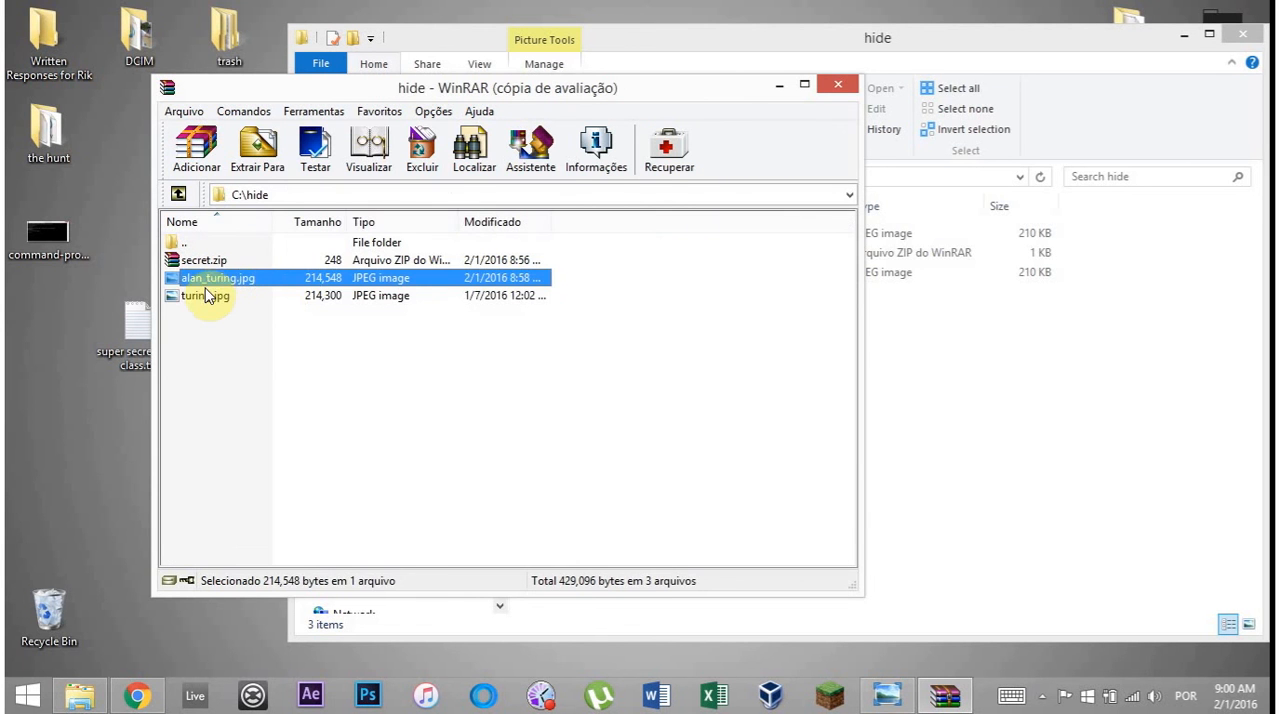
Step: Reopen alan_turing.jpg to reveal super secret ninja class.txt, then close WinRAR
double_click(206, 295)
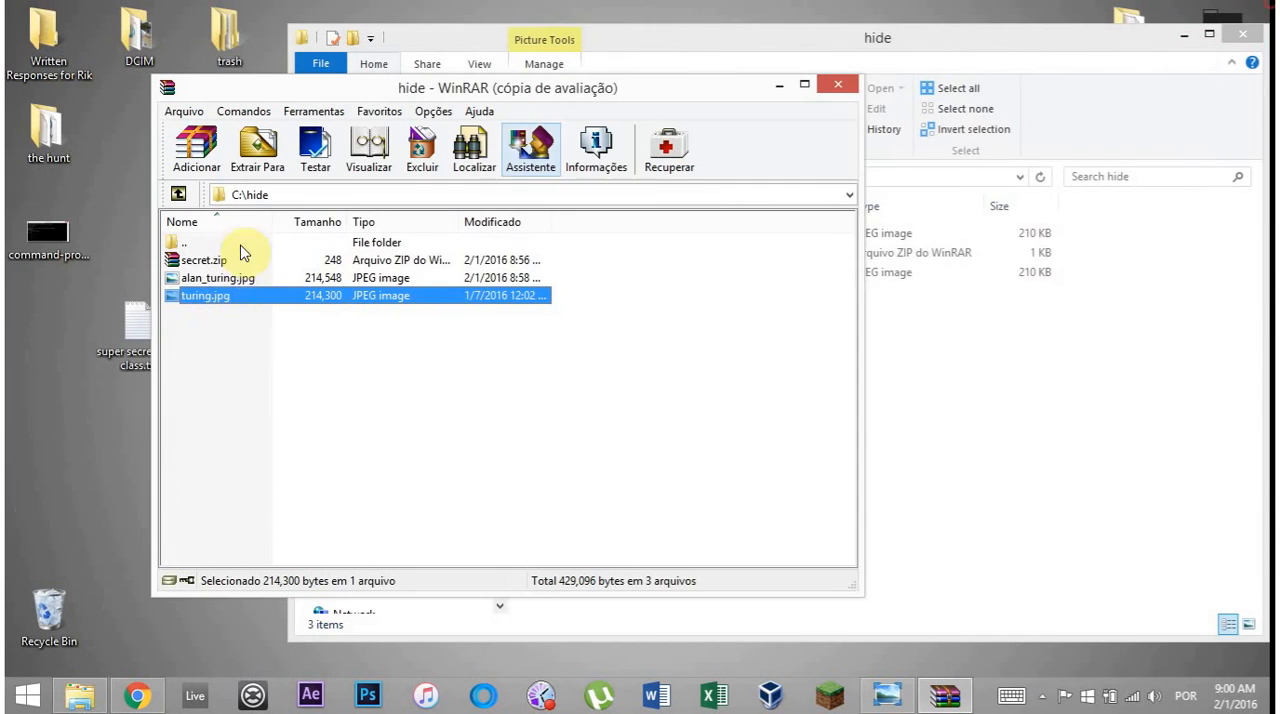
click(218, 277)
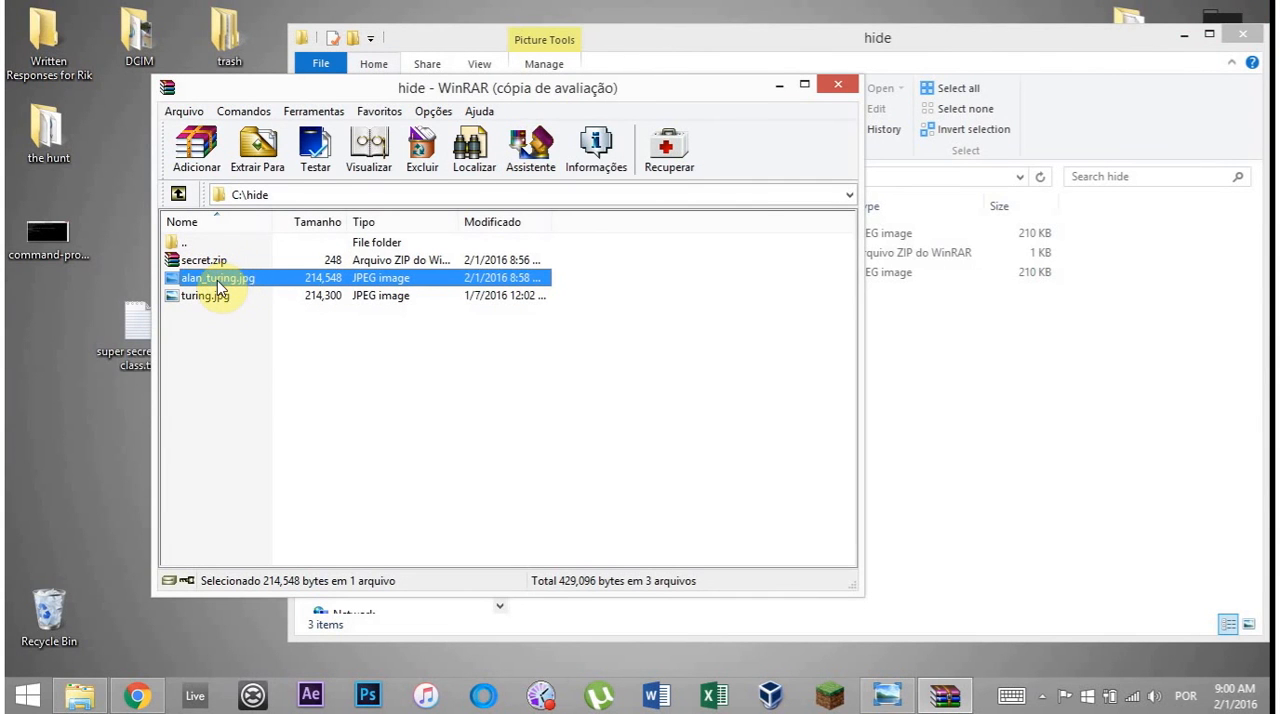
double_click(217, 277)
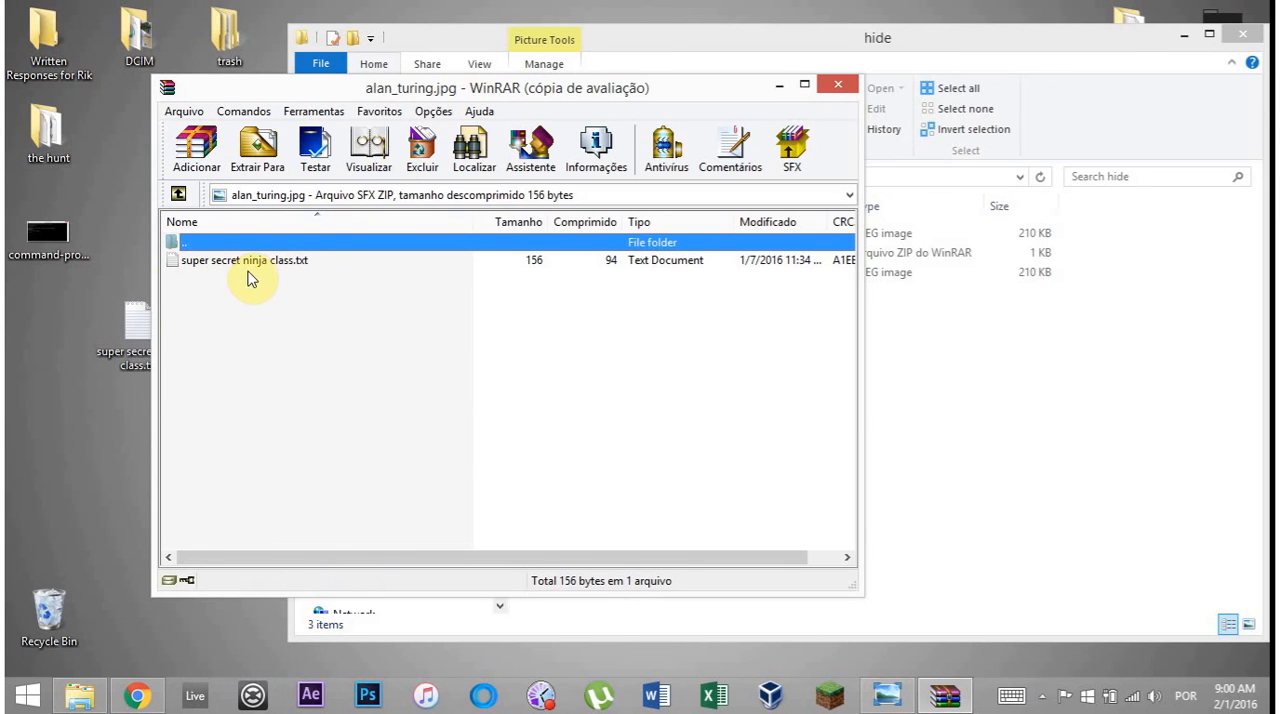
mouse_move(838, 87)
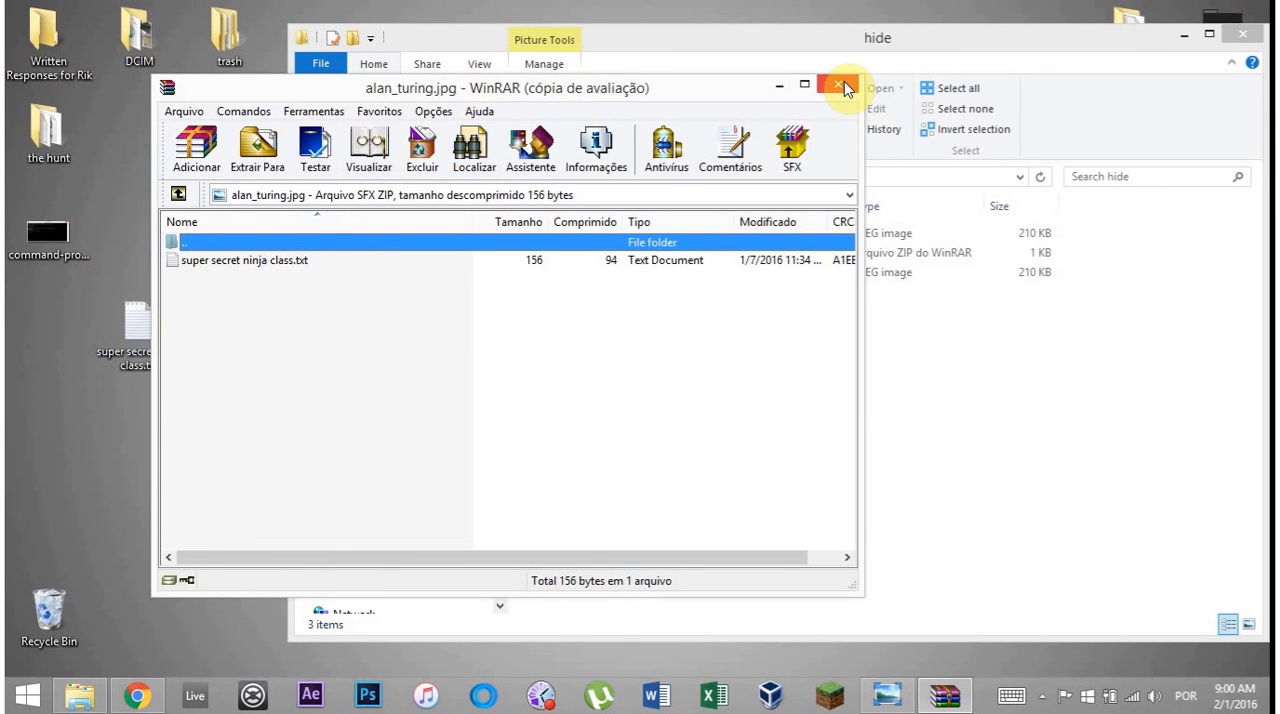
click(838, 87)
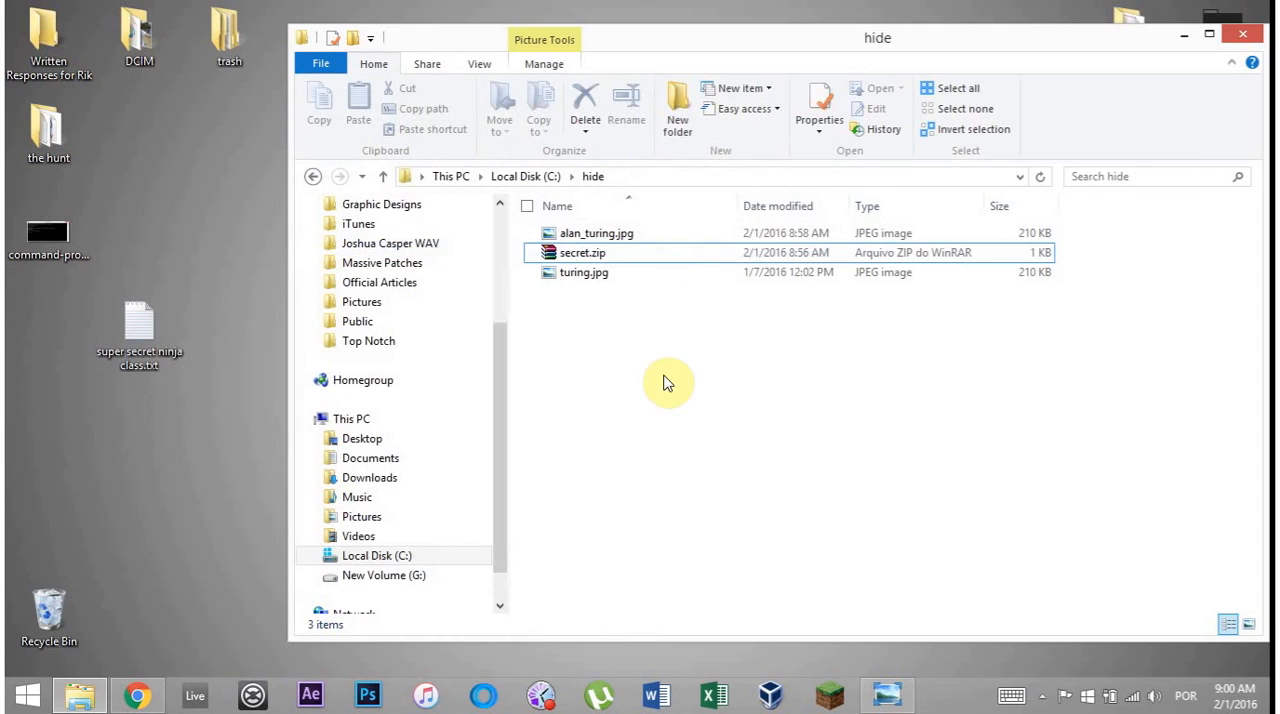